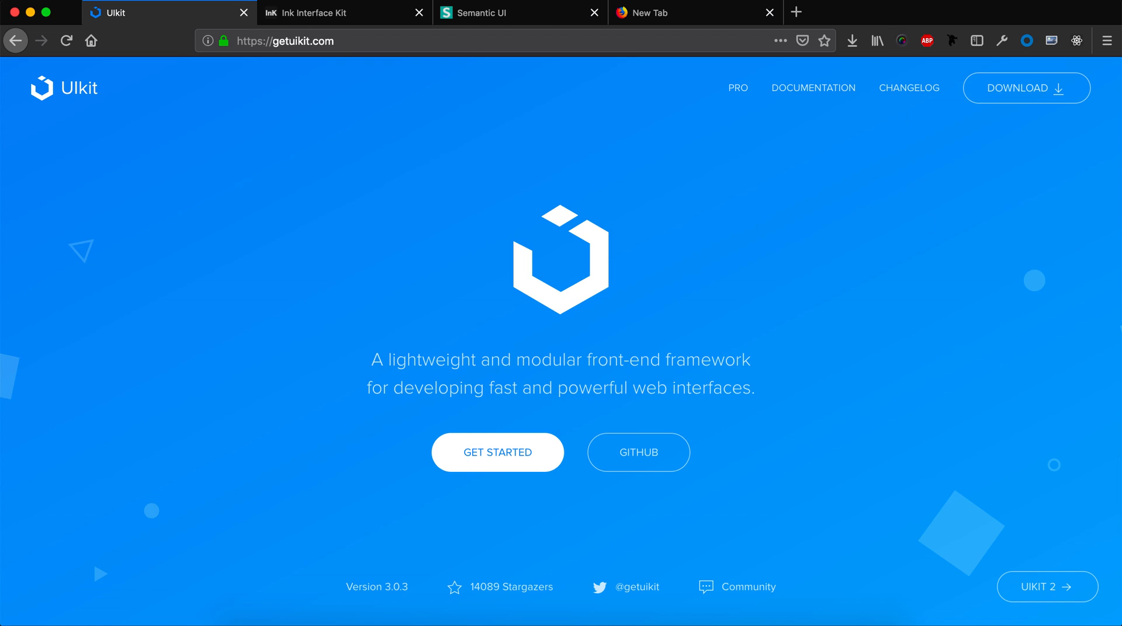
mouse_move(163, 22)
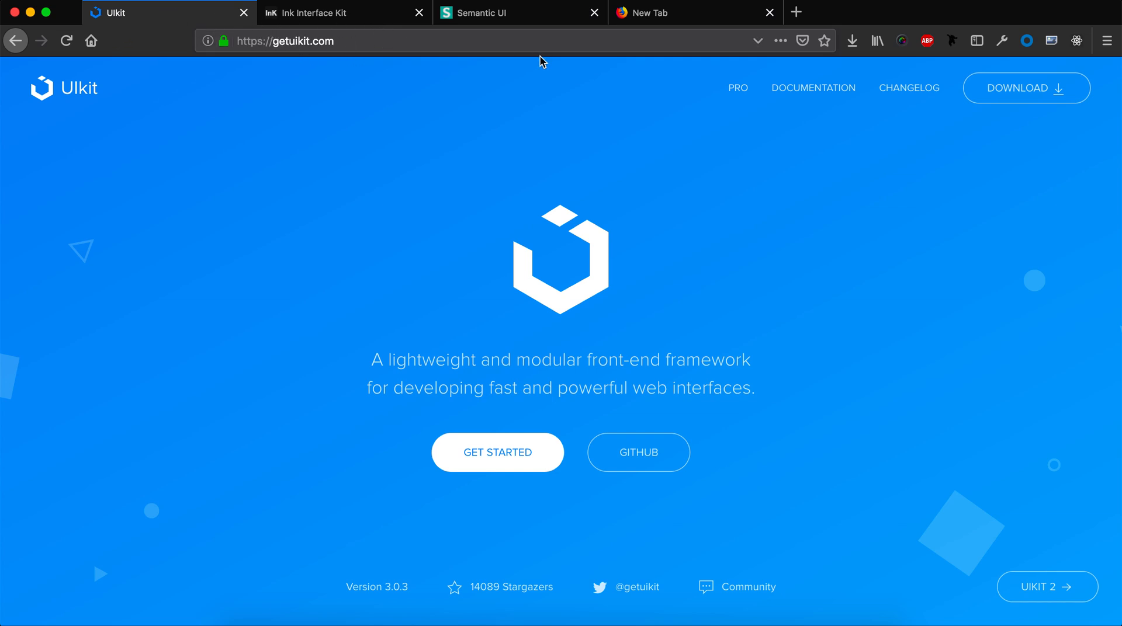
mouse_move(437, 175)
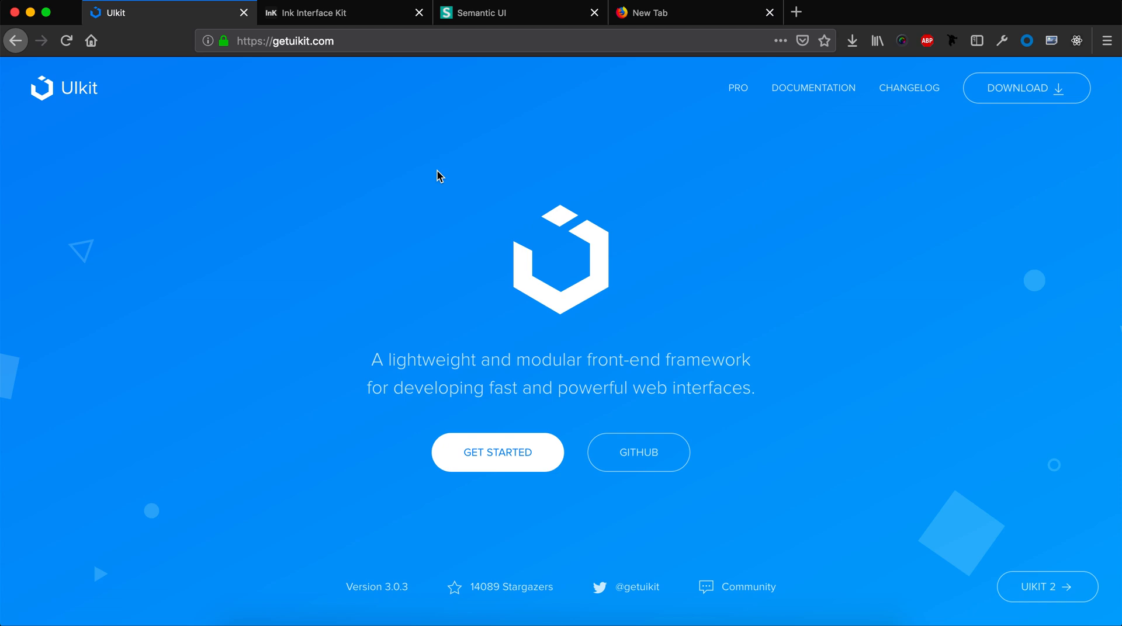
mouse_move(286, 86)
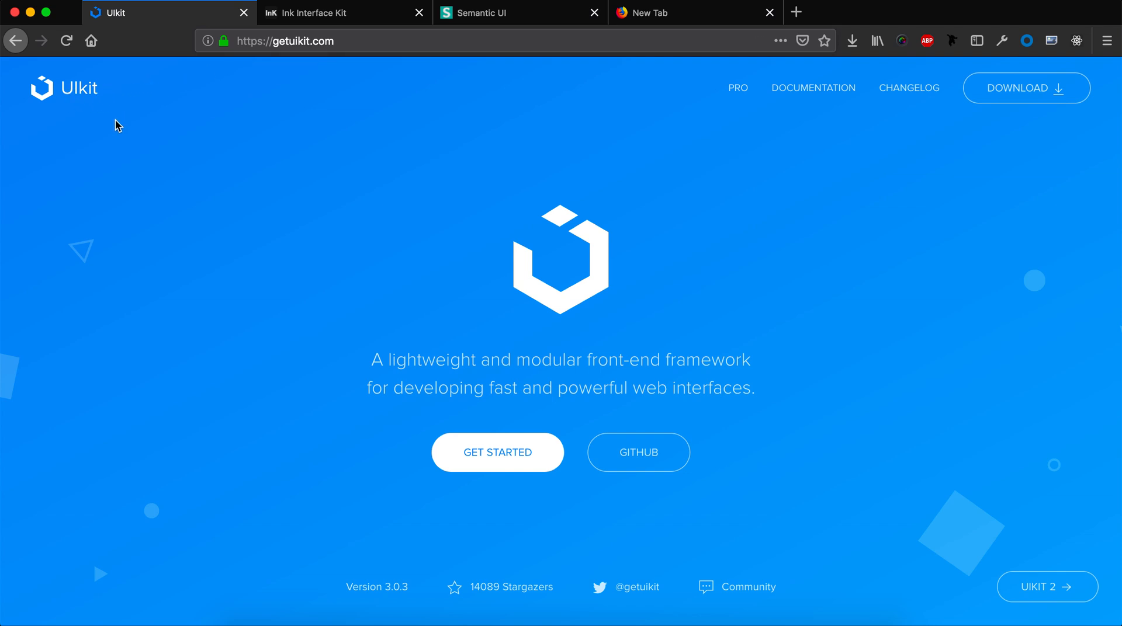
mouse_move(510, 462)
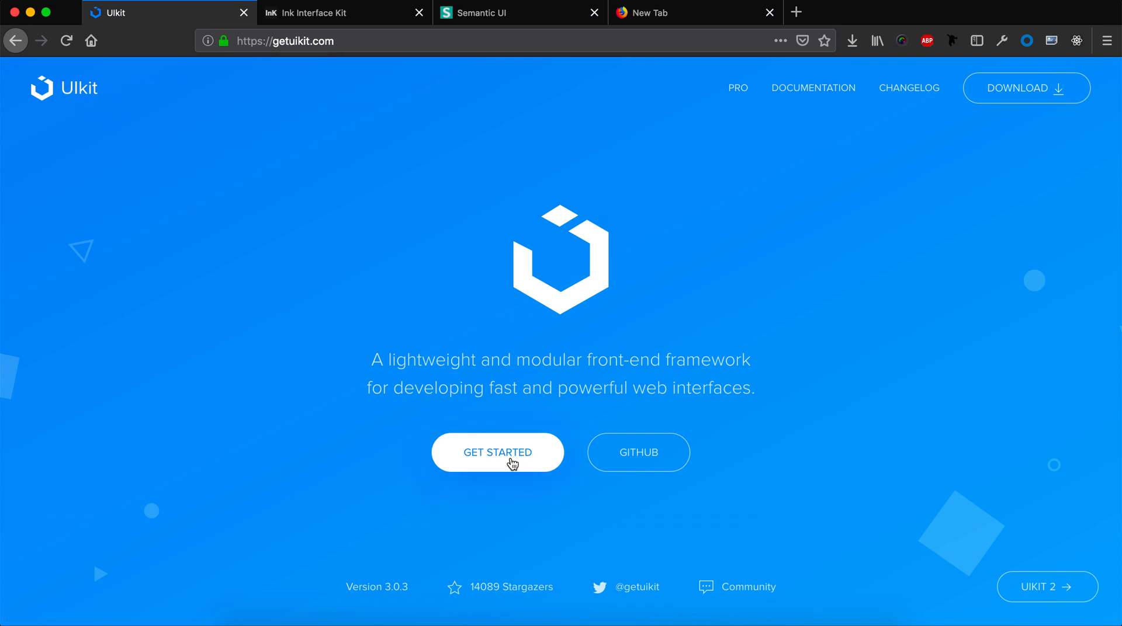
Open UIkit's Installation docs and scroll to the release, Yarn, git clone and CDN options
left_click(497, 452)
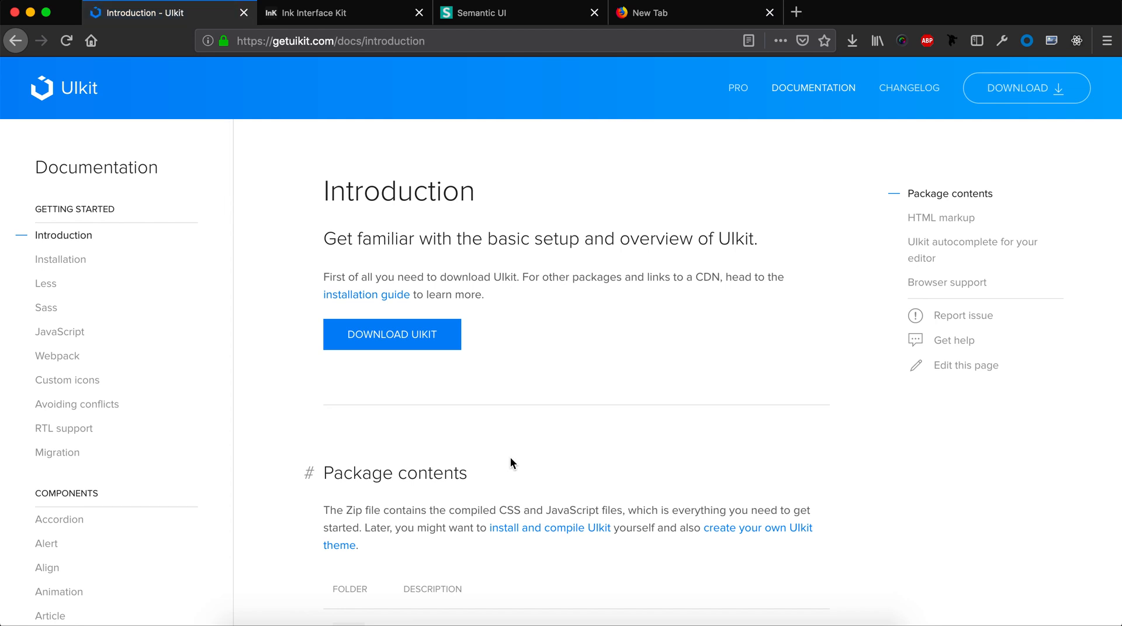
mouse_move(61, 259)
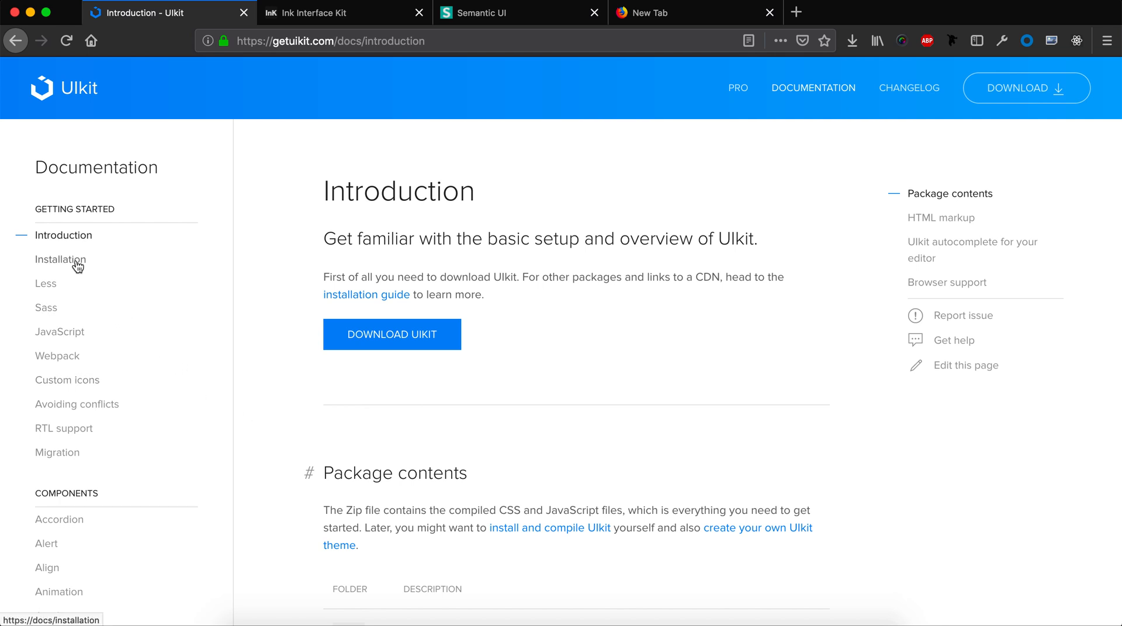
left_click(61, 259)
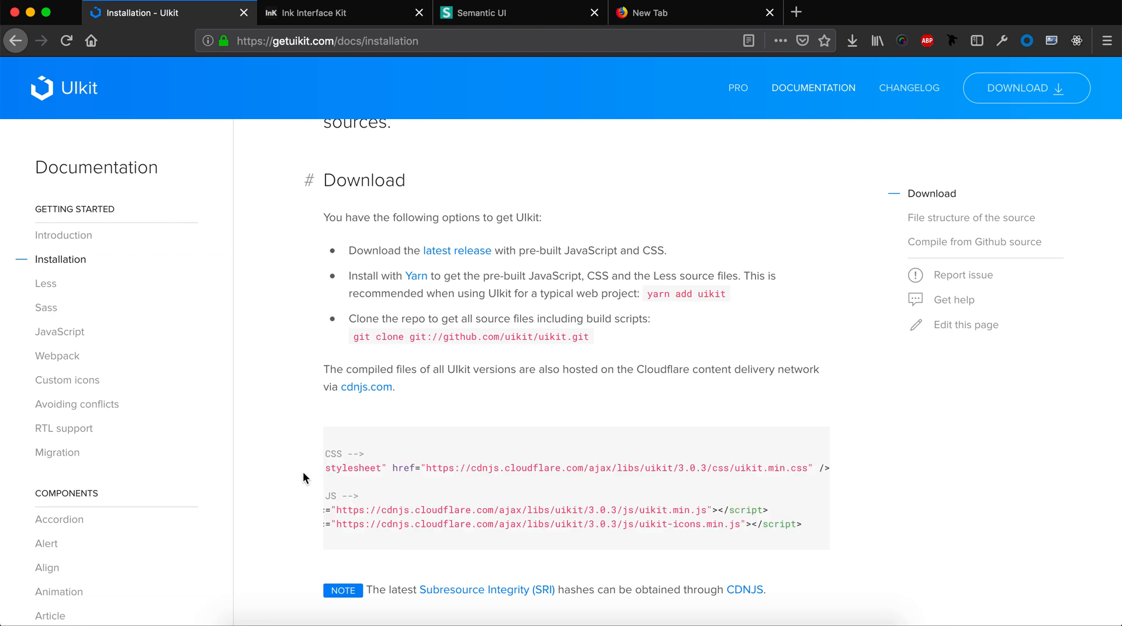
scroll("down", 3)
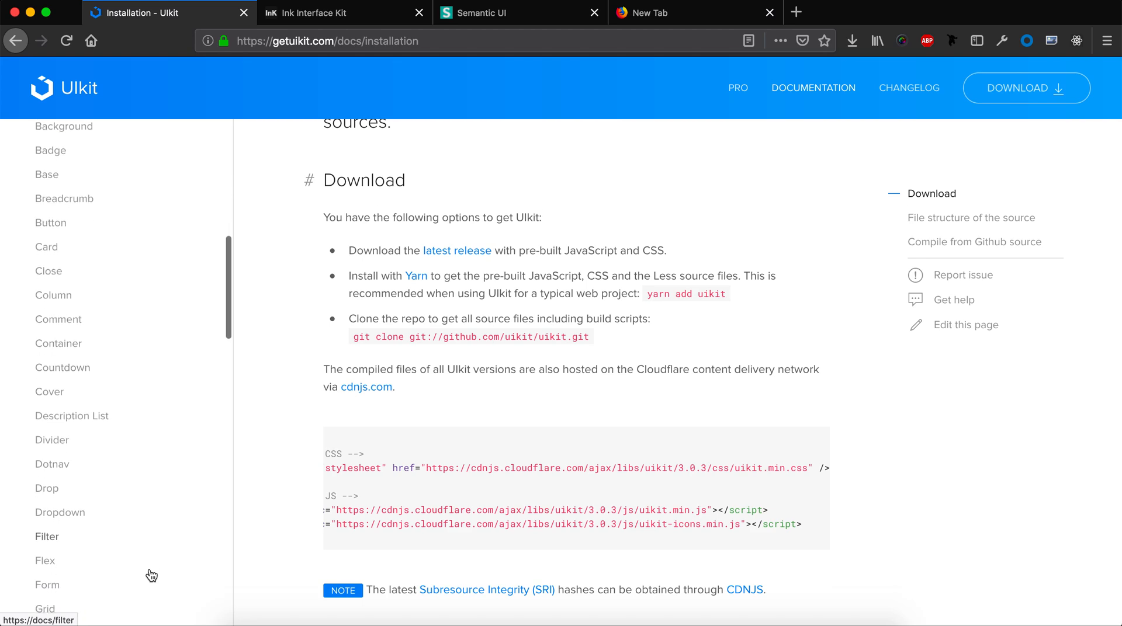
scroll("down", 3)
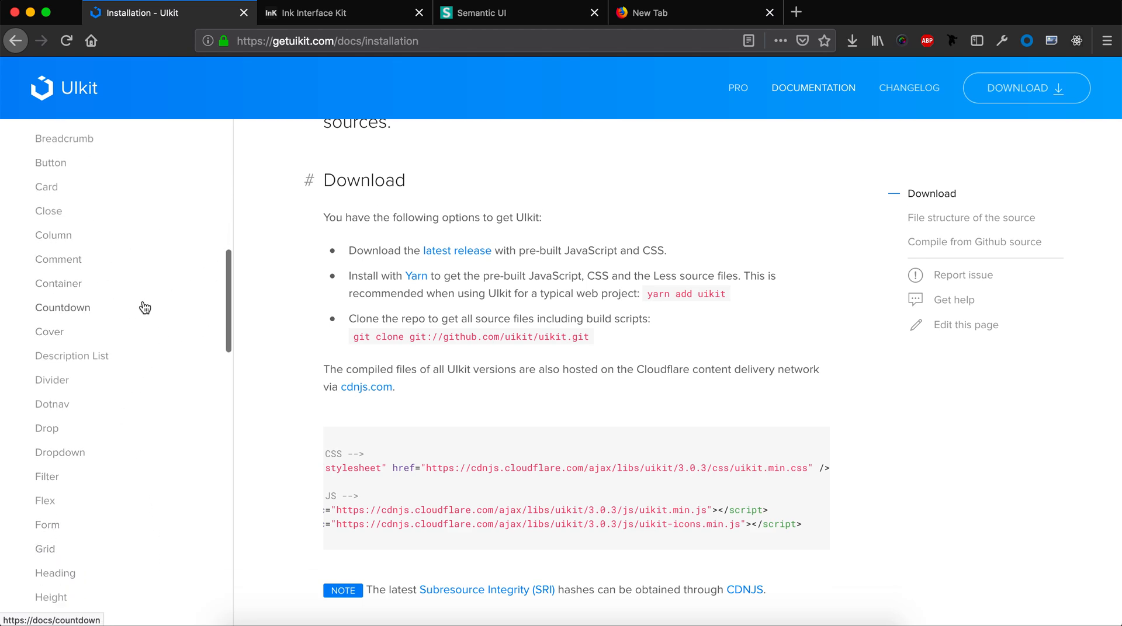
Open UIkit's Dropdown component docs and scroll to the hover and click toggle demo
left_click(61, 452)
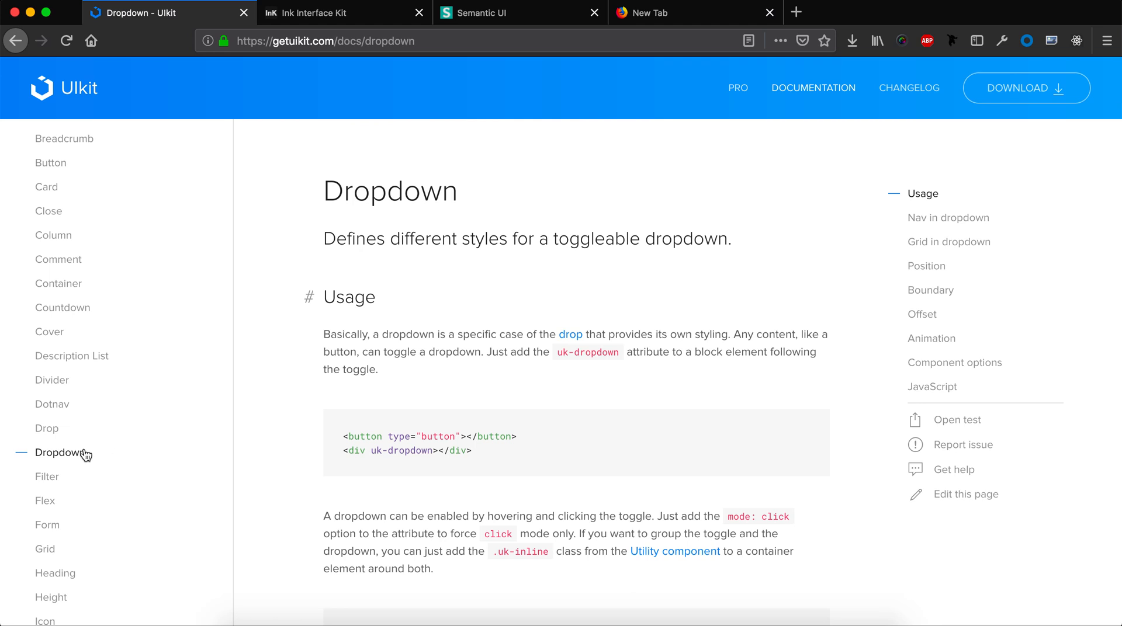
scroll("down", 3)
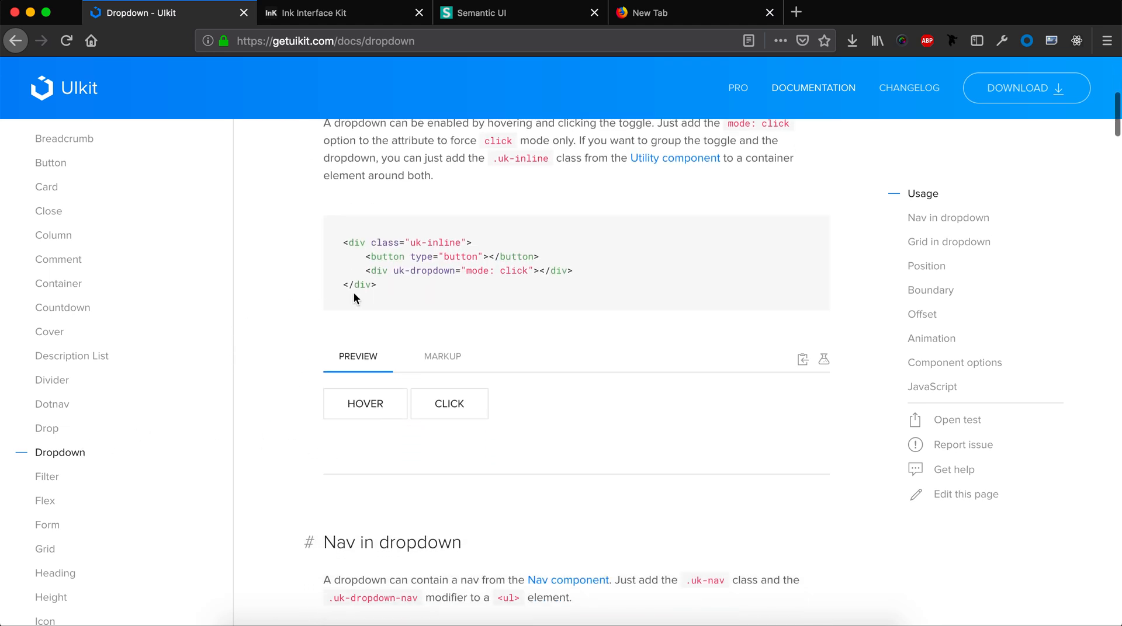
mouse_move(365, 404)
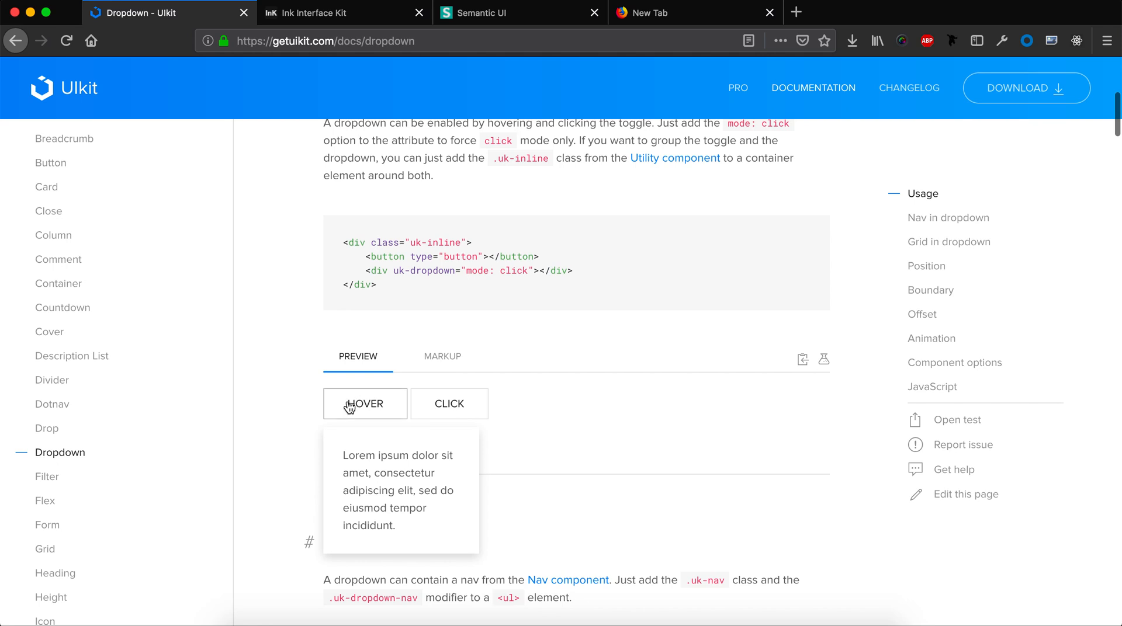
mouse_move(330, 416)
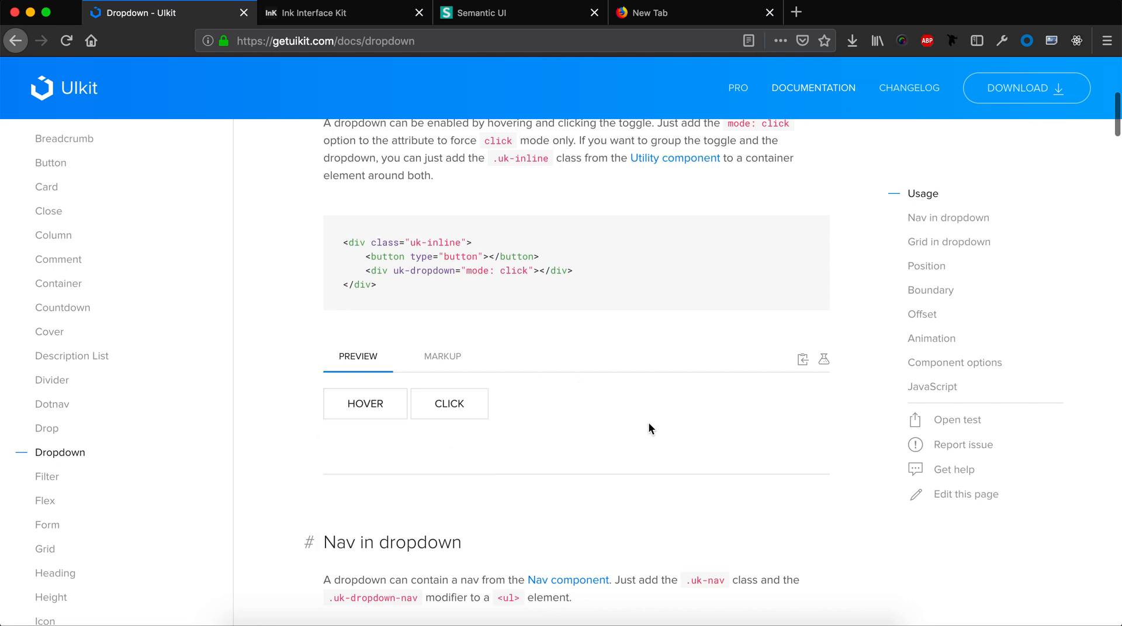
scroll("down", 3)
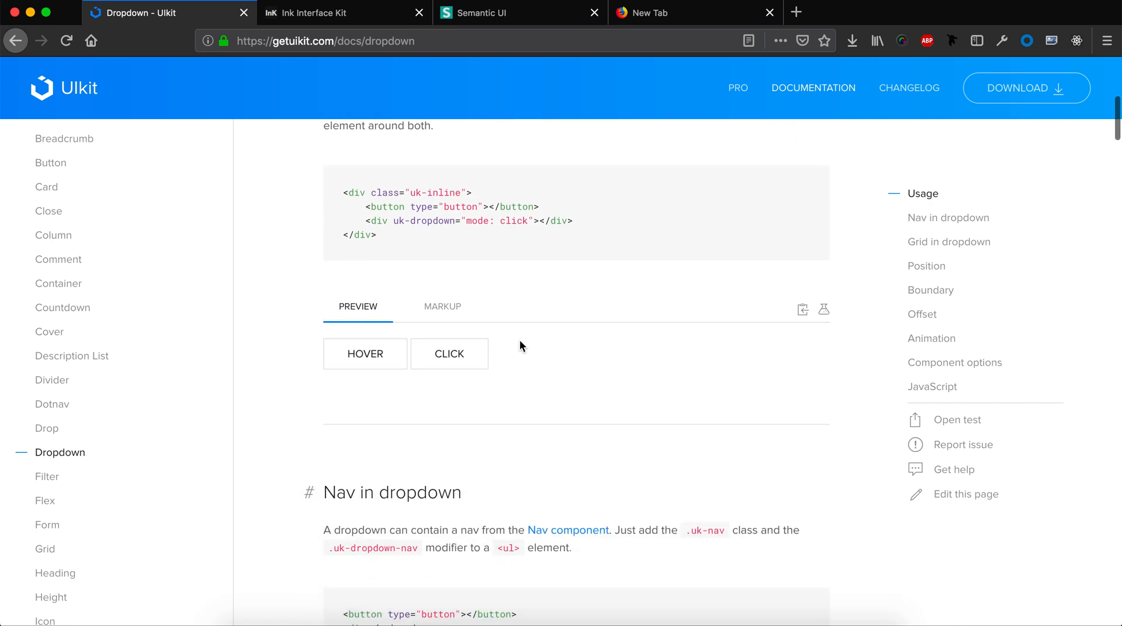
mouse_move(365, 353)
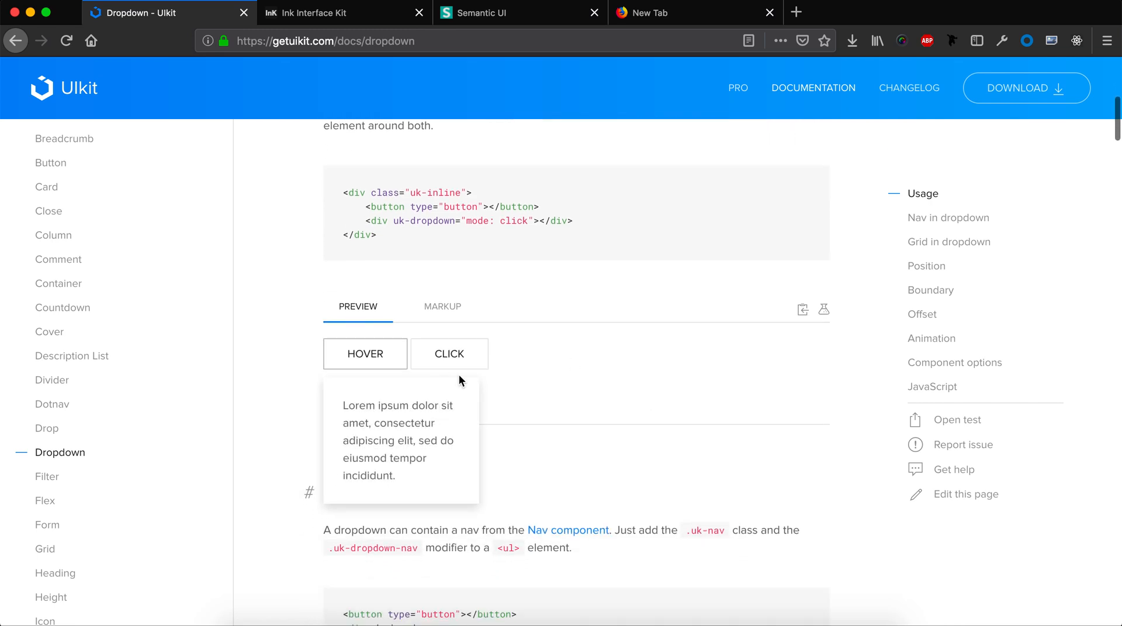
mouse_move(446, 312)
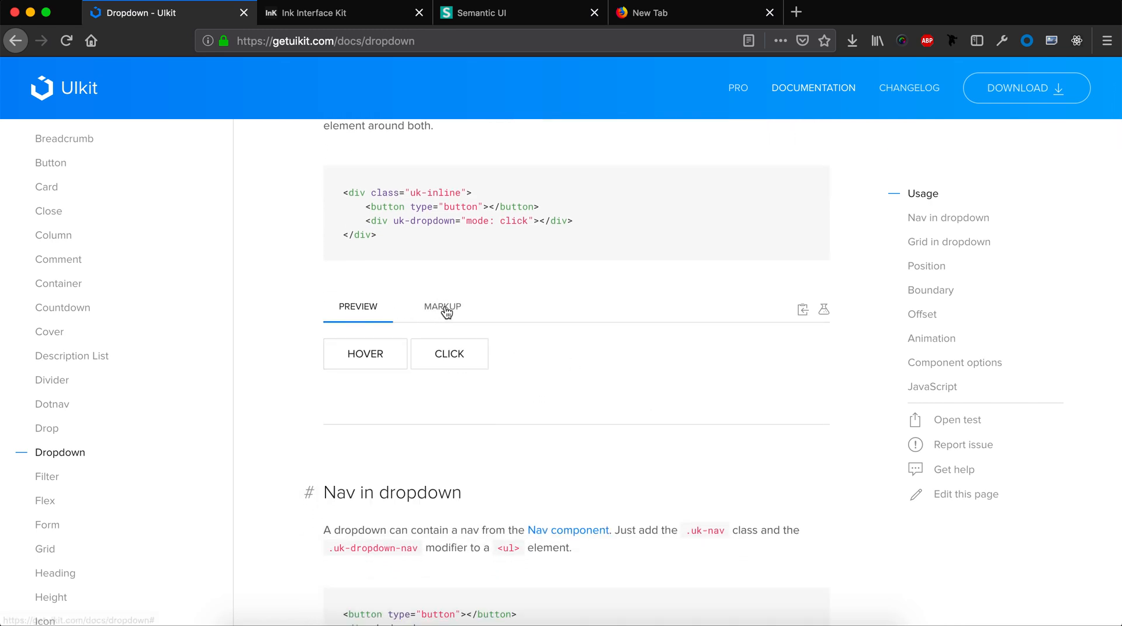
Show the dropdown example's markup and scroll through the hover and click toggle code
left_click(443, 306)
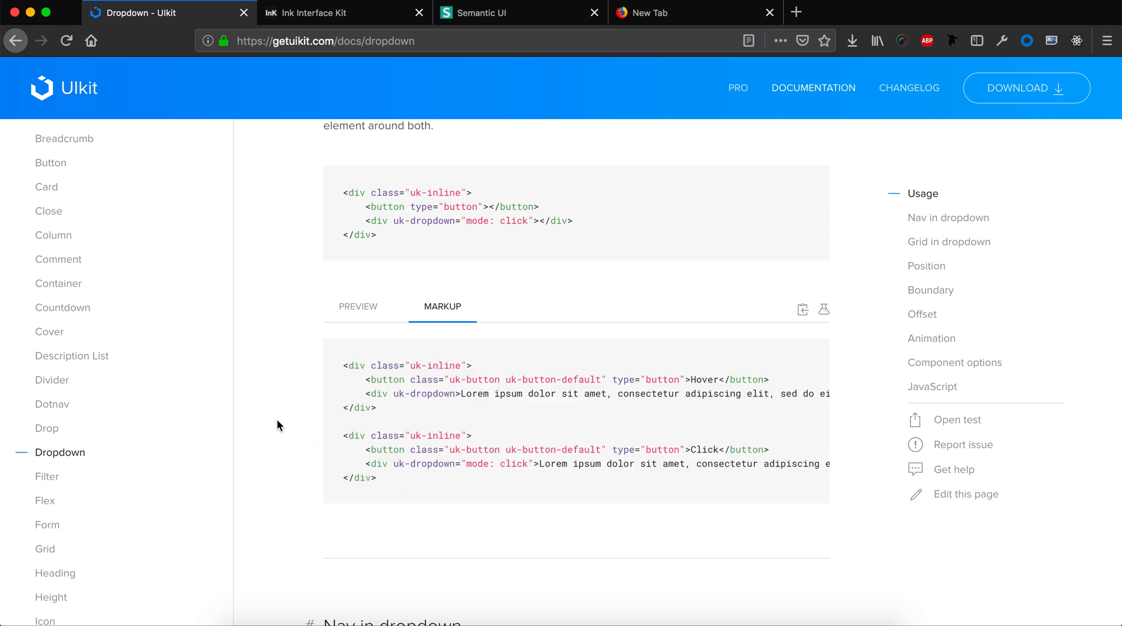
scroll("down", 3)
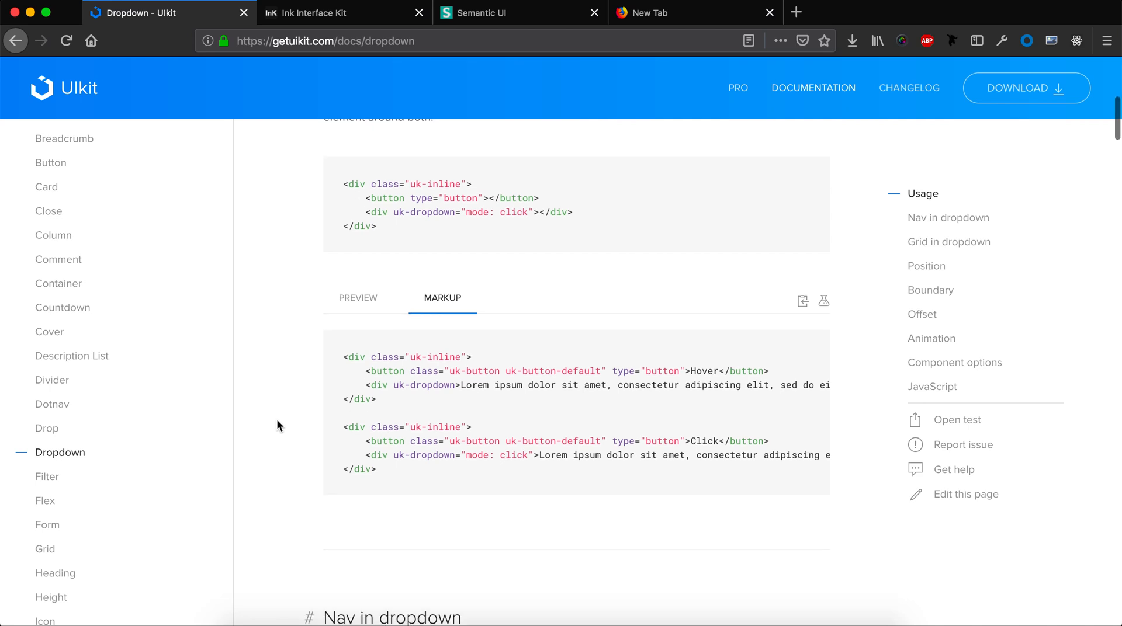
scroll("down", 3)
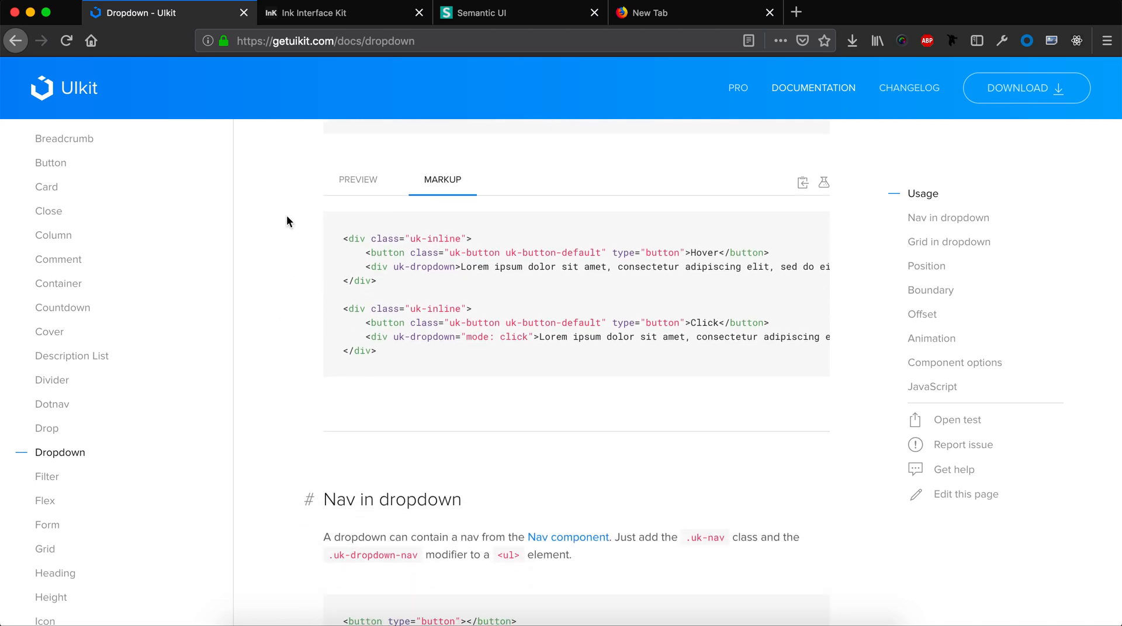
Switch to the Ink Interface Kit site and go to its UI Elements docs
left_click(322, 12)
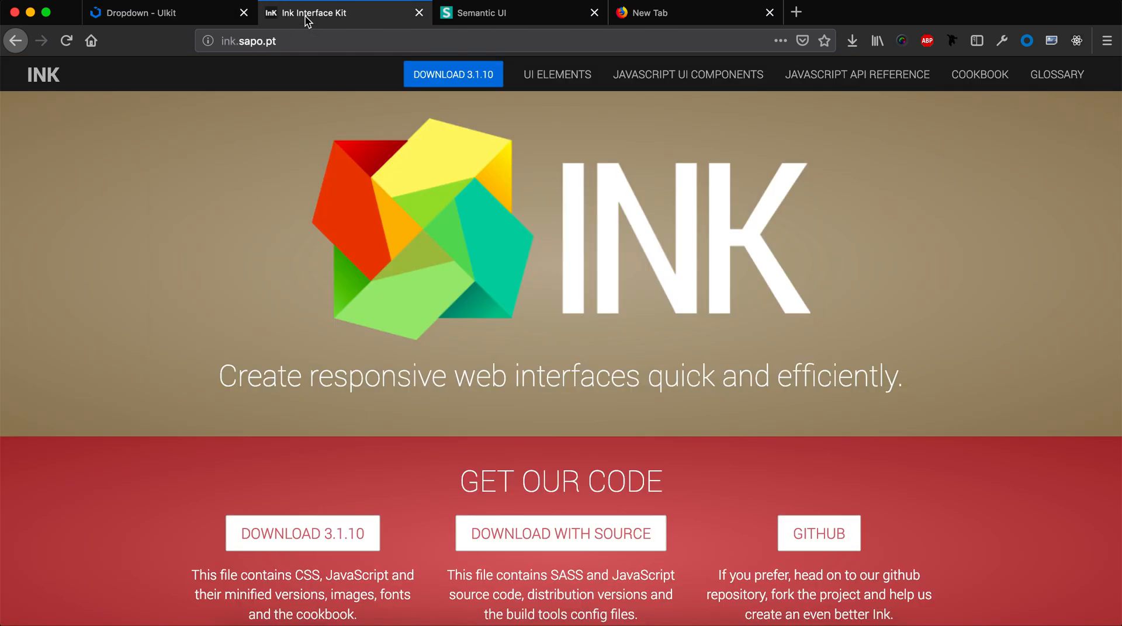
mouse_move(200, 319)
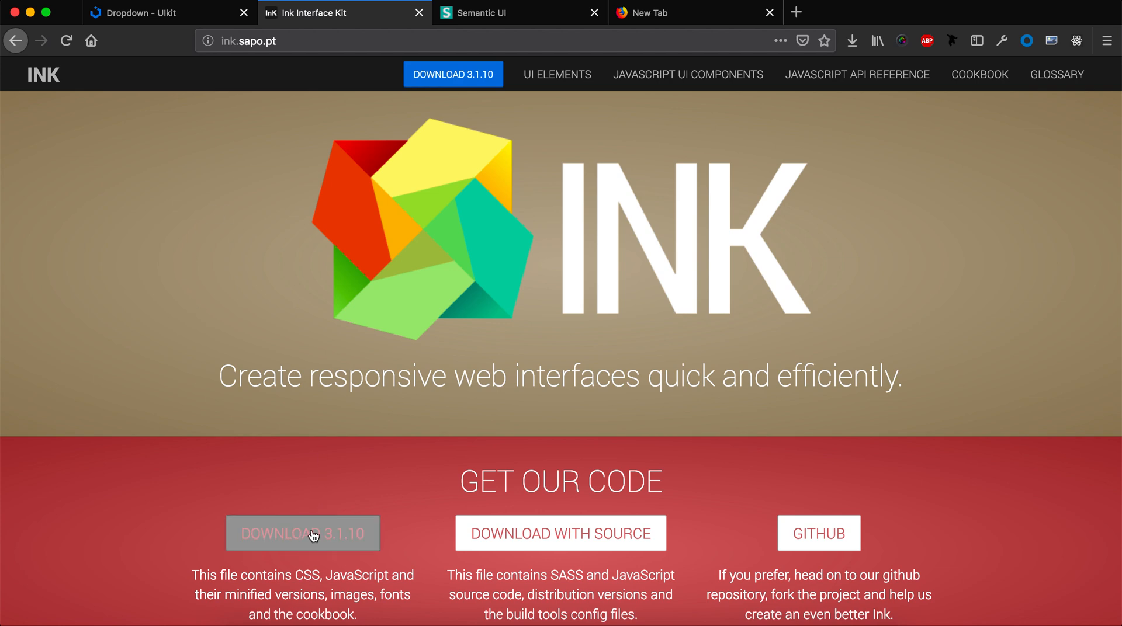
mouse_move(580, 123)
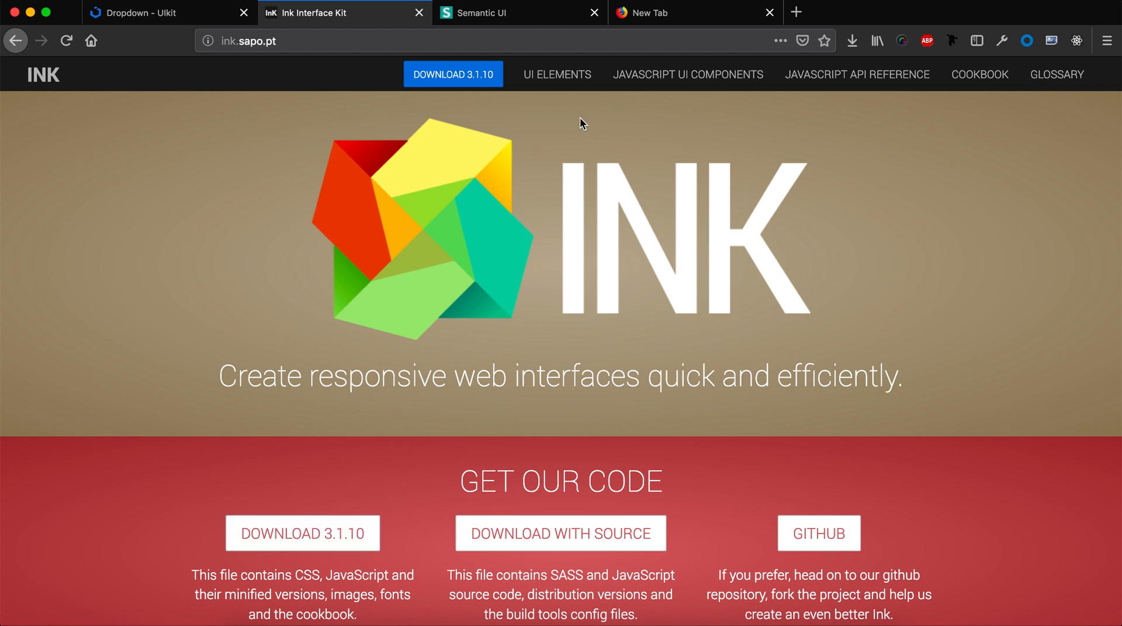
left_click(557, 73)
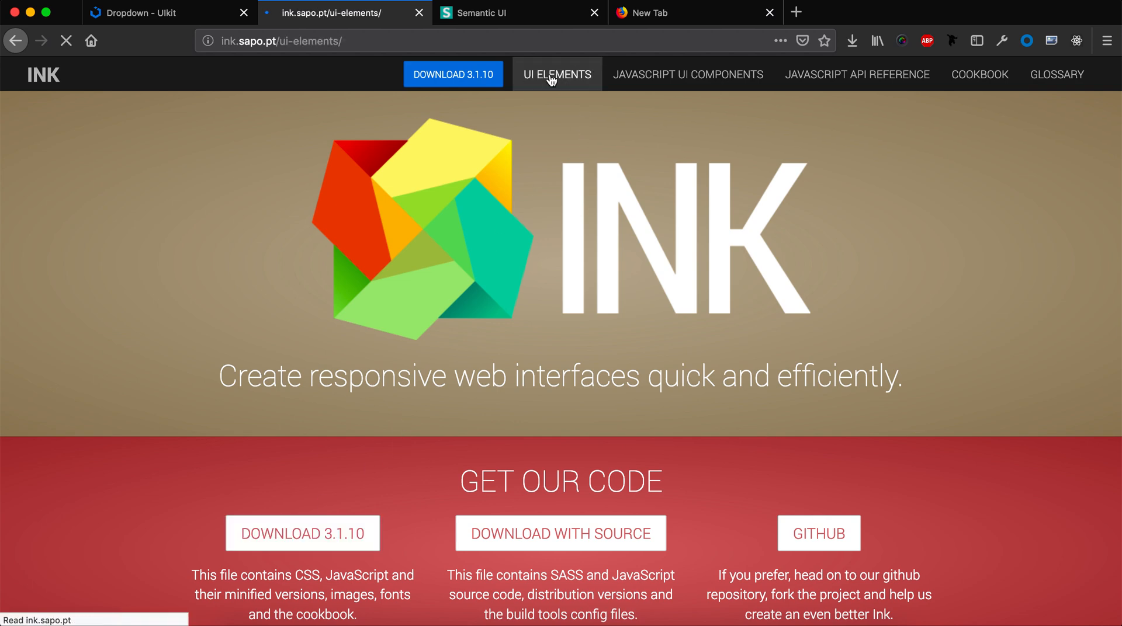
left_click(557, 74)
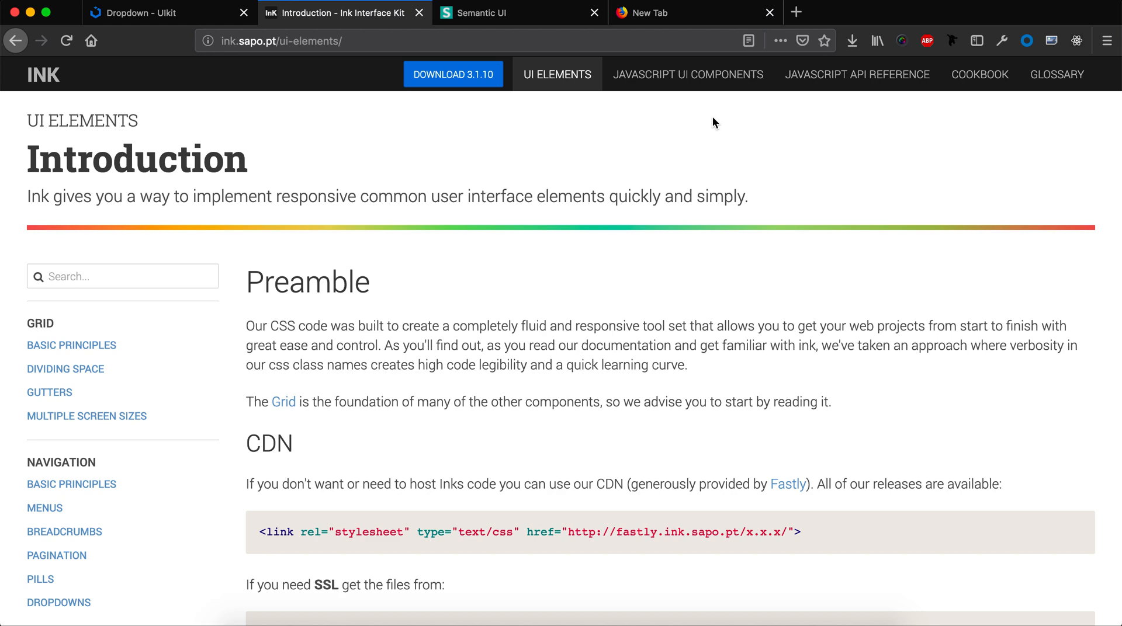
mouse_move(599, 180)
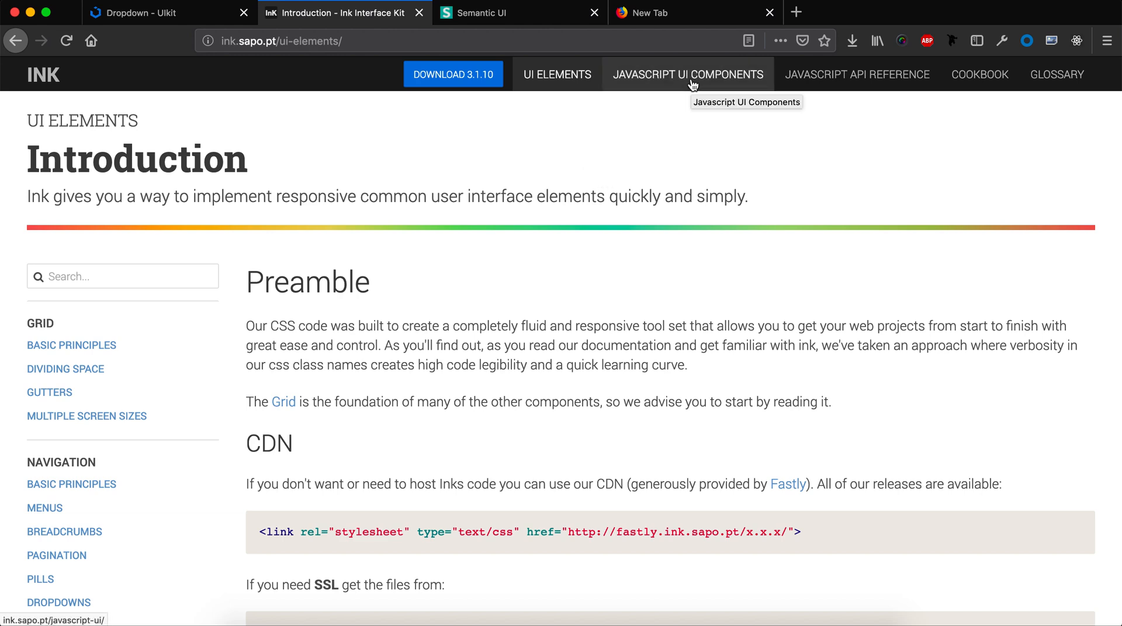
mouse_move(701, 133)
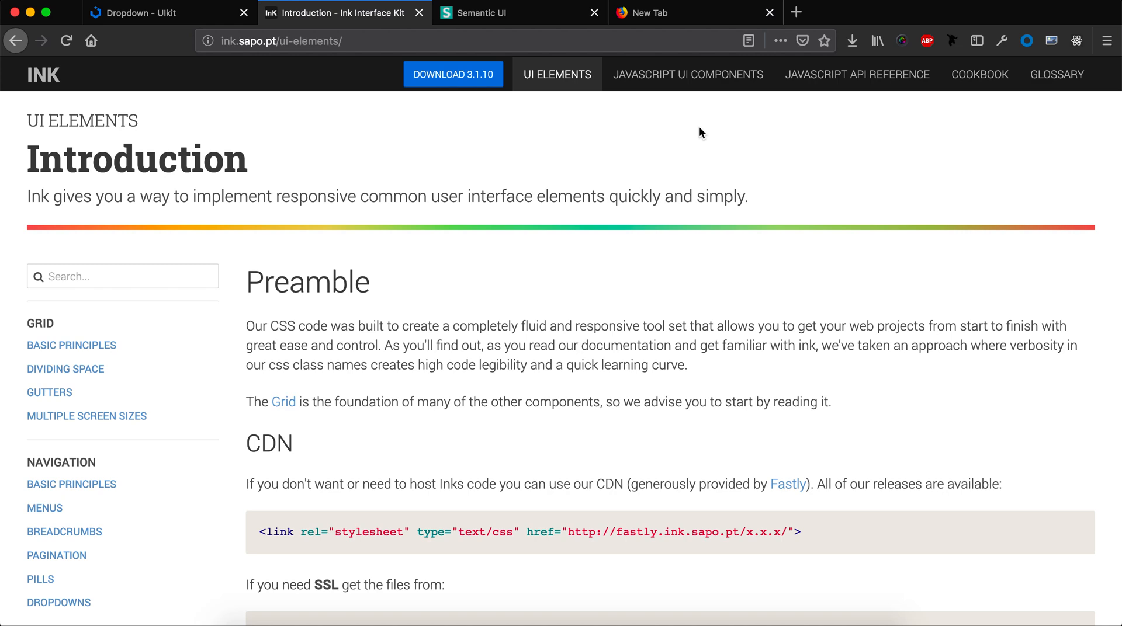
mouse_move(573, 154)
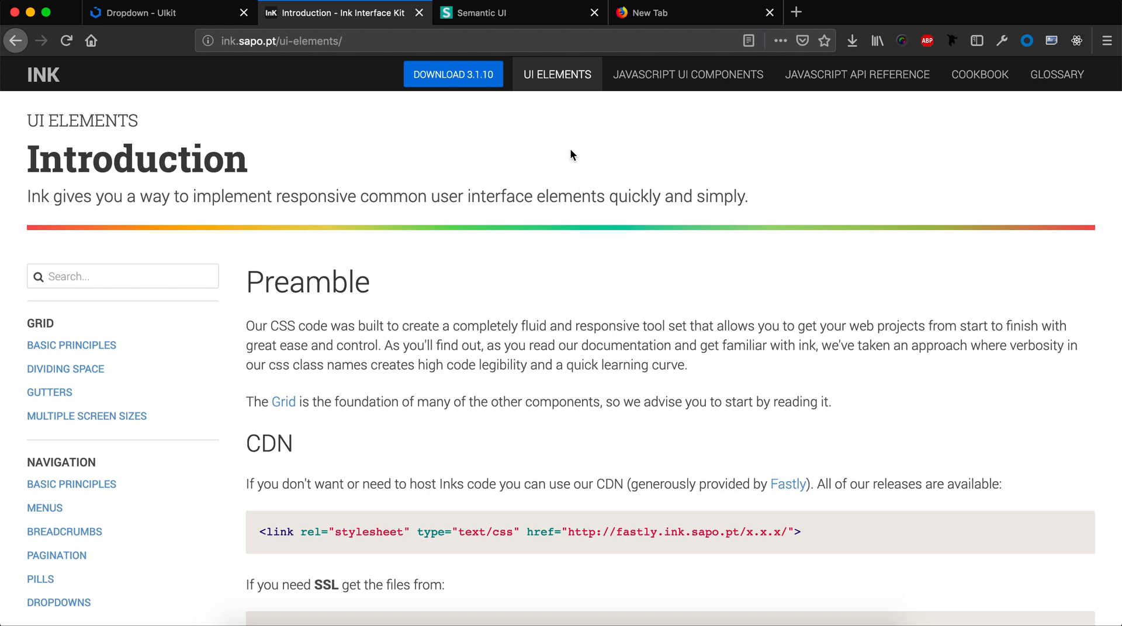
mouse_move(561, 171)
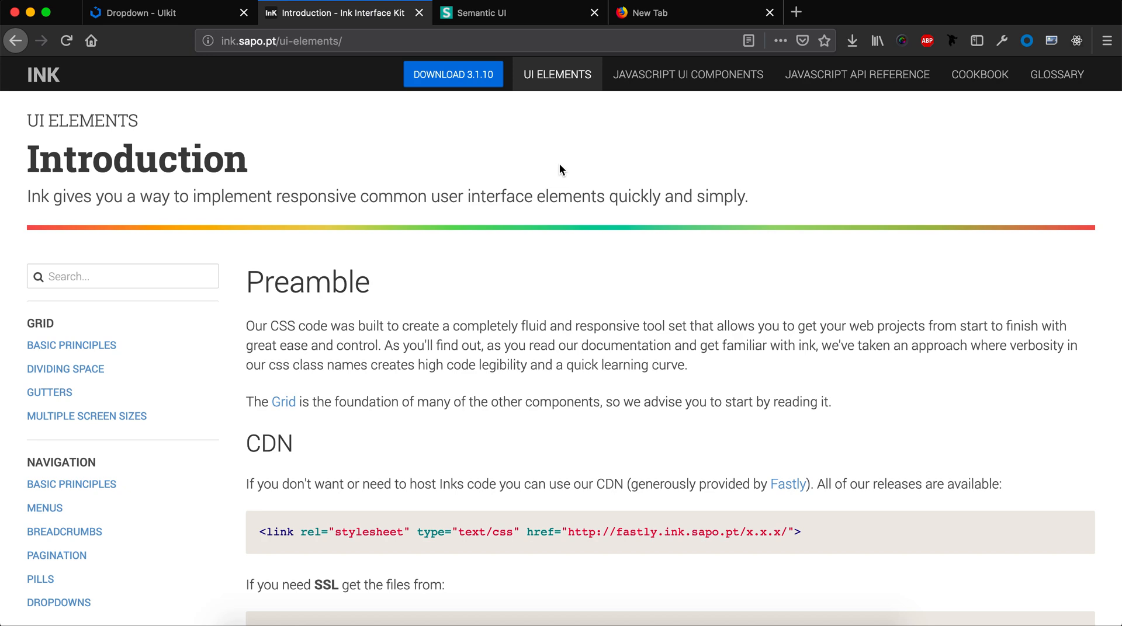
mouse_move(617, 131)
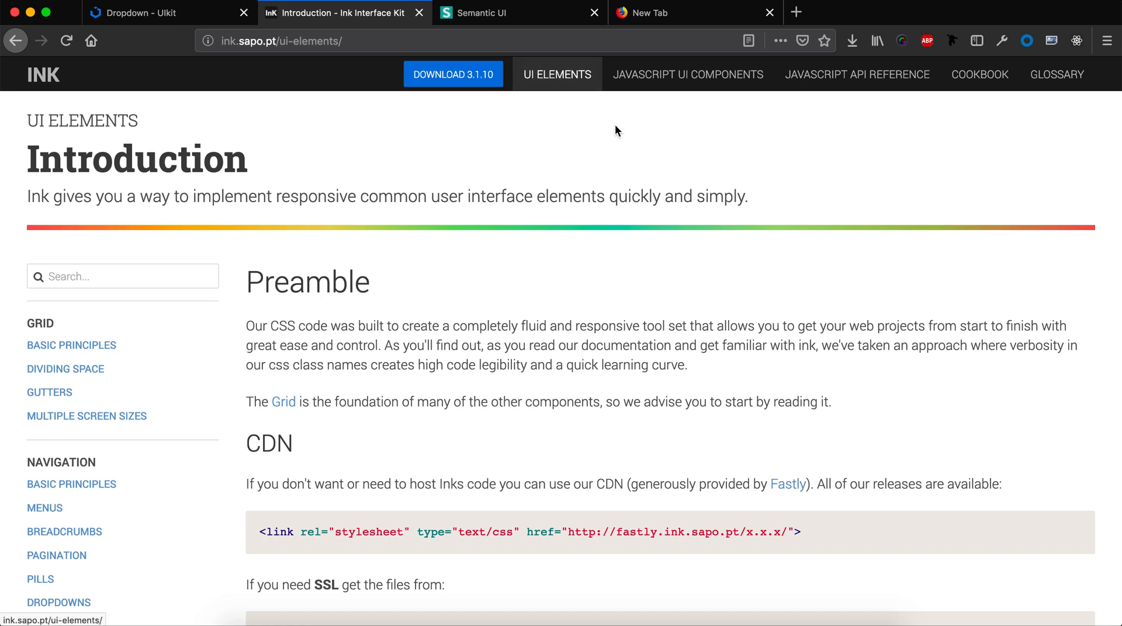
Scroll Ink's Introduction page to the CDN bundle links and browser support table
scroll("down", 3)
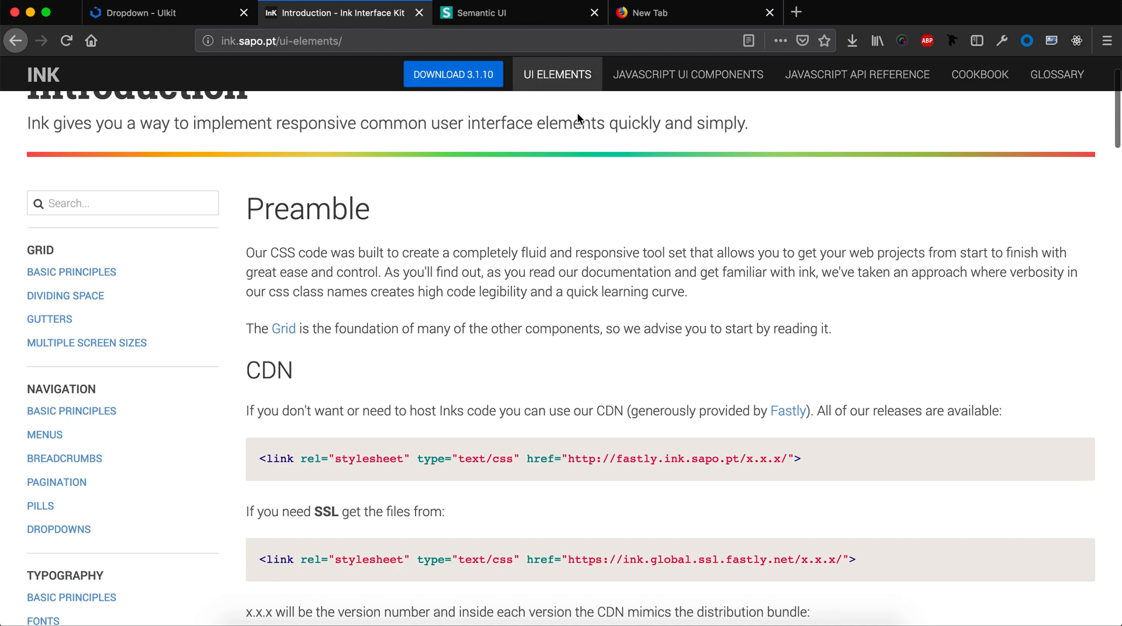
scroll("down", 3)
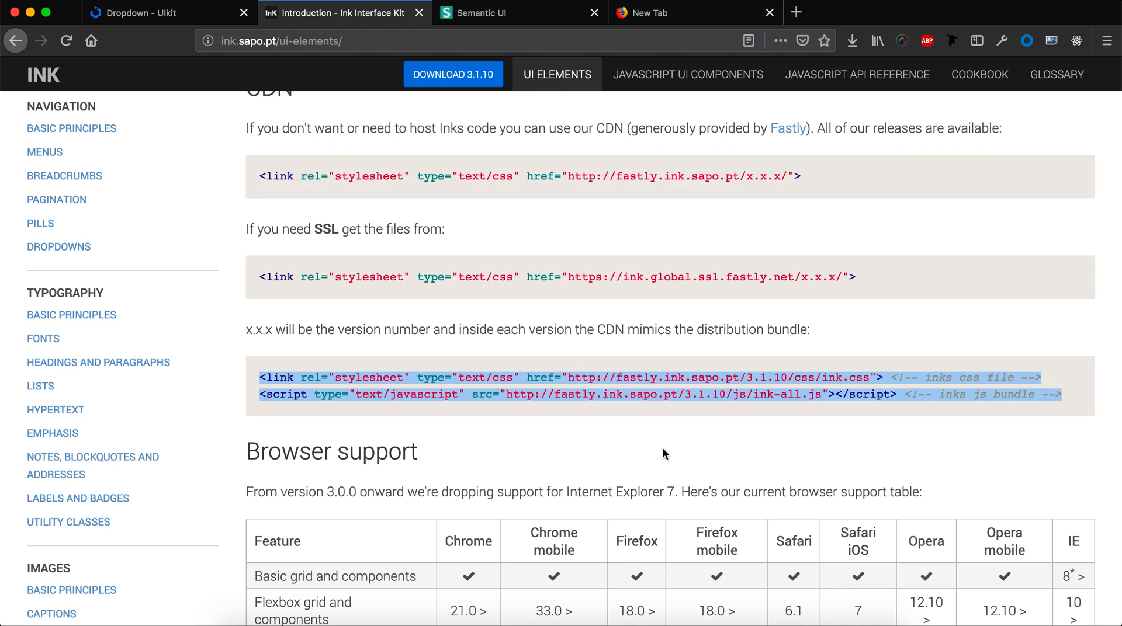
scroll("down", 3)
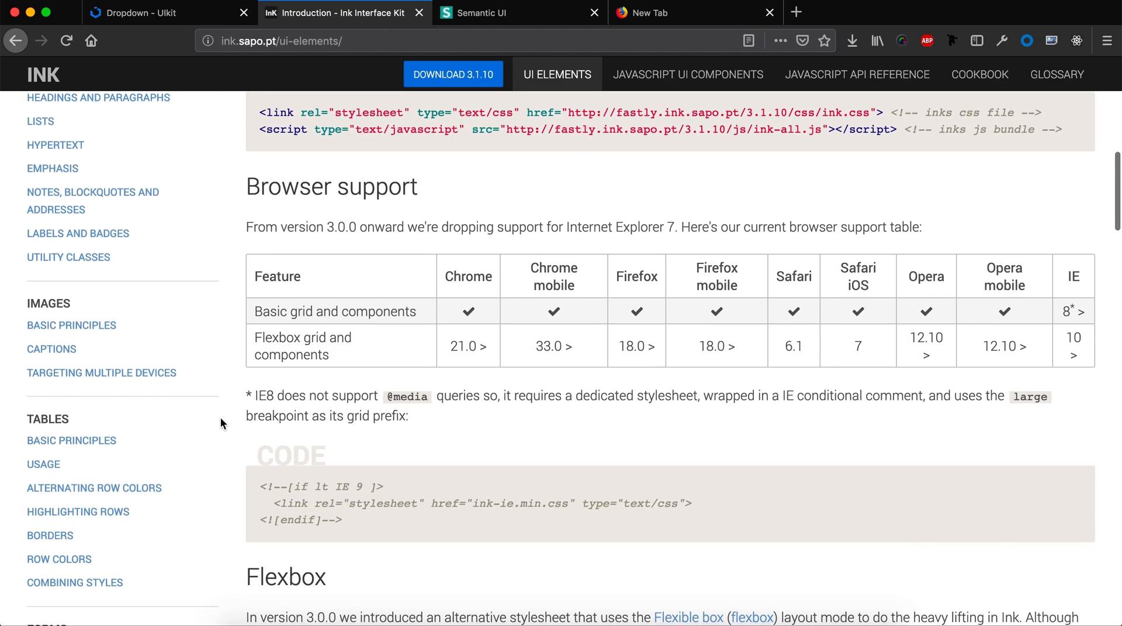
scroll("down", 3)
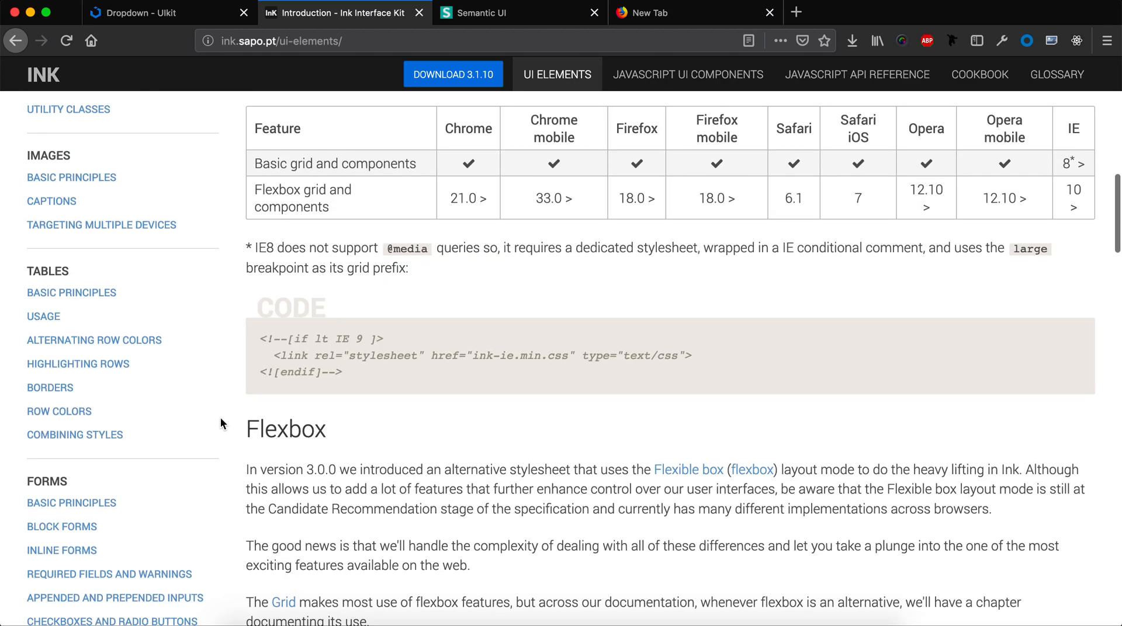
scroll("up", 3)
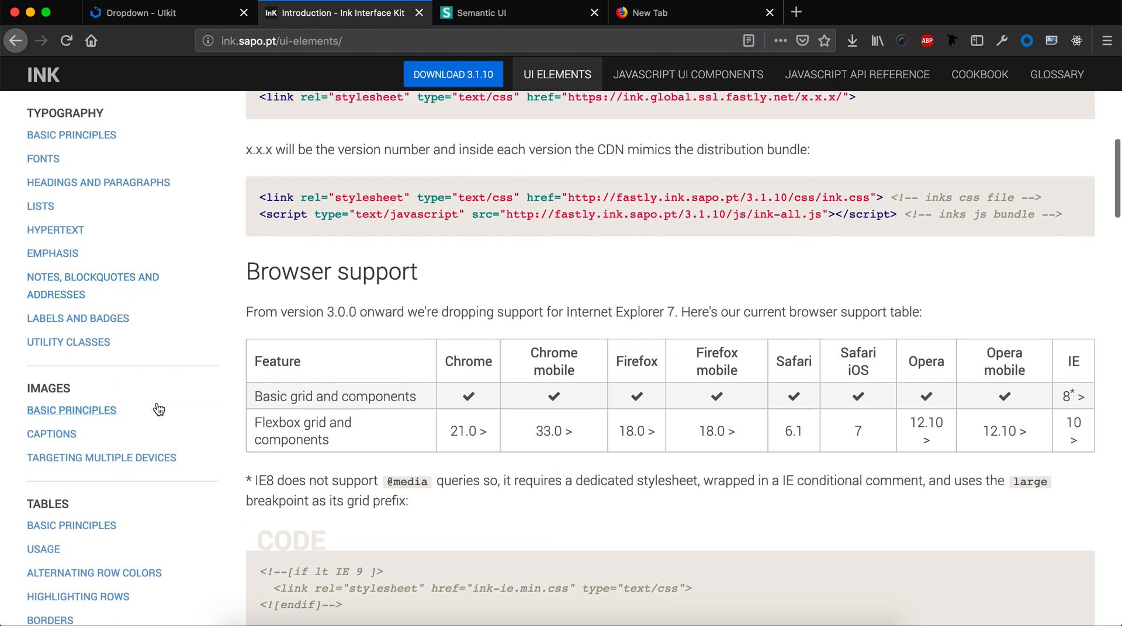
View Ink's Typography Lists section with ordered, unordered, unstyled and definition lists
left_click(40, 207)
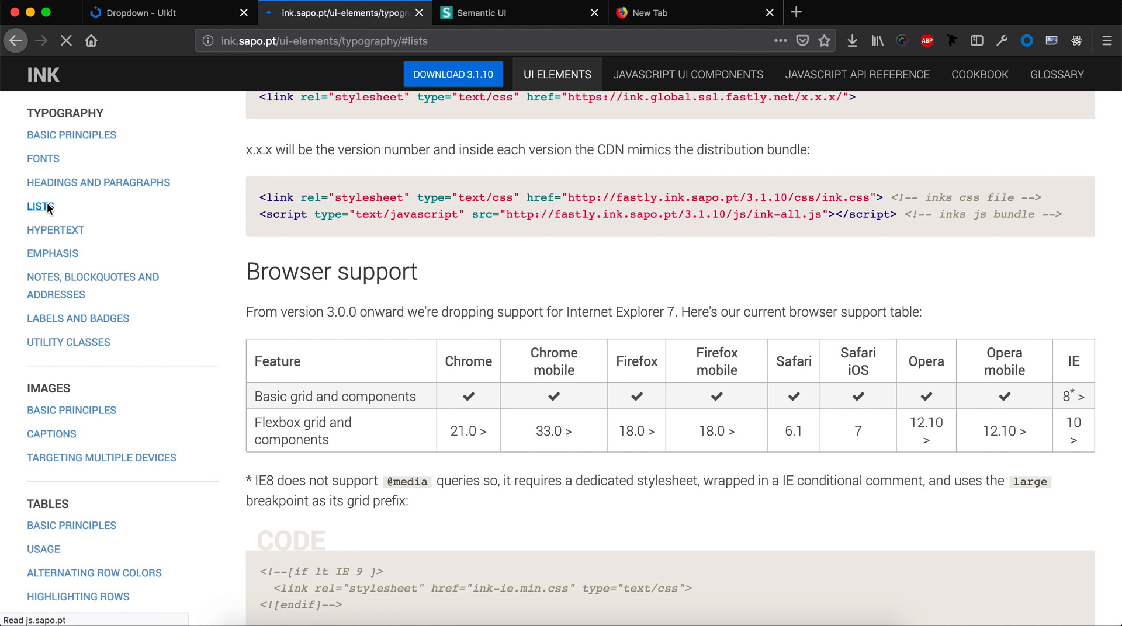
left_click(41, 206)
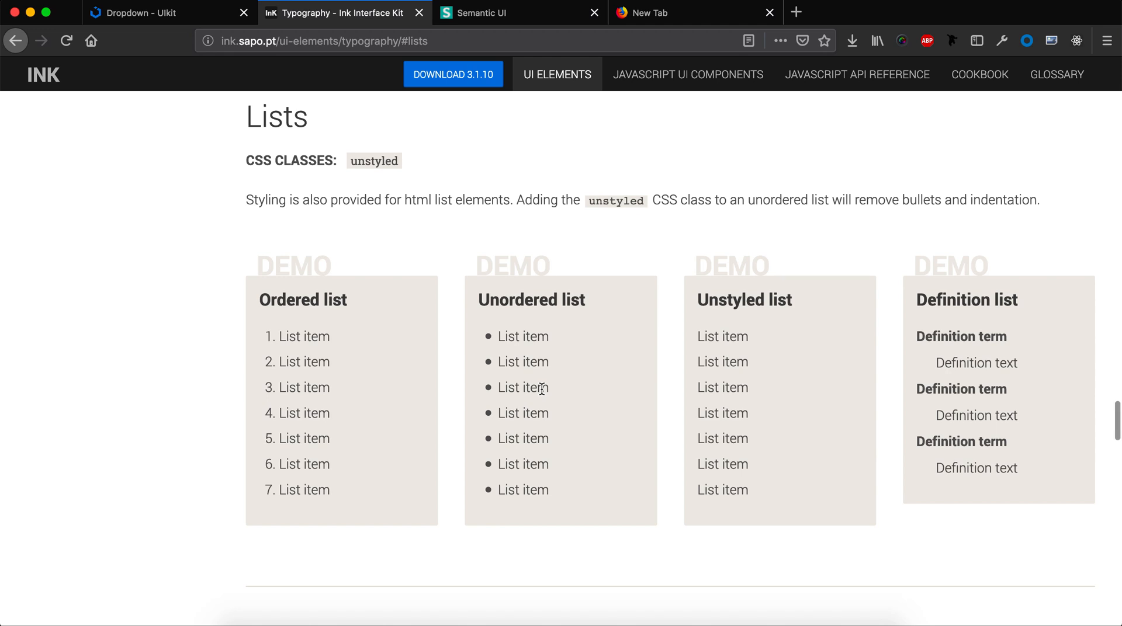
mouse_move(687, 74)
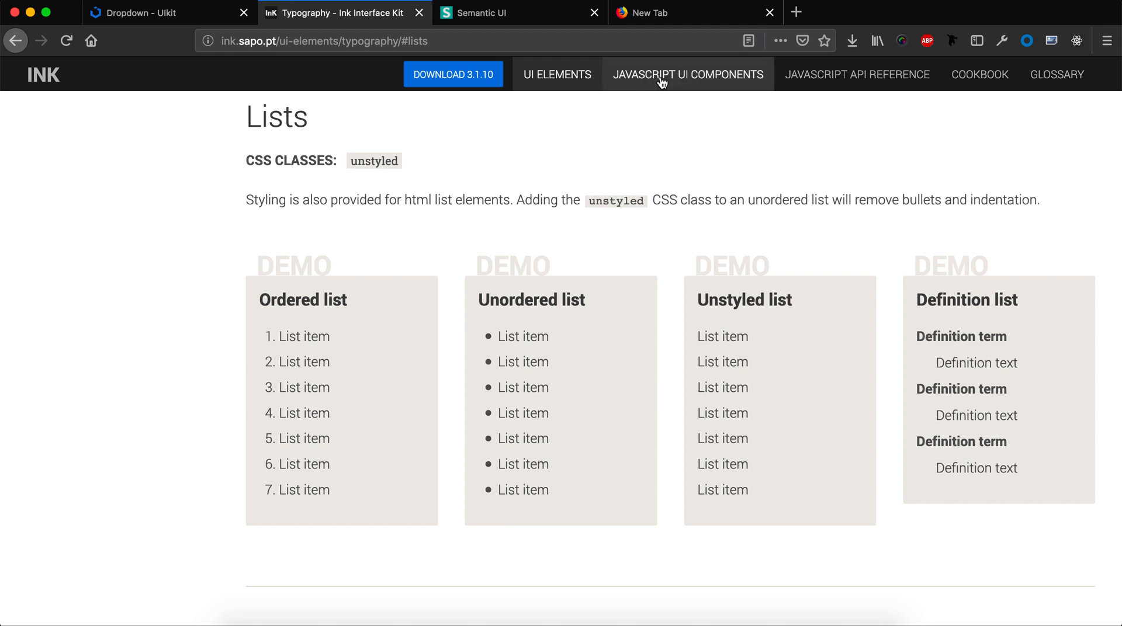
left_click(688, 73)
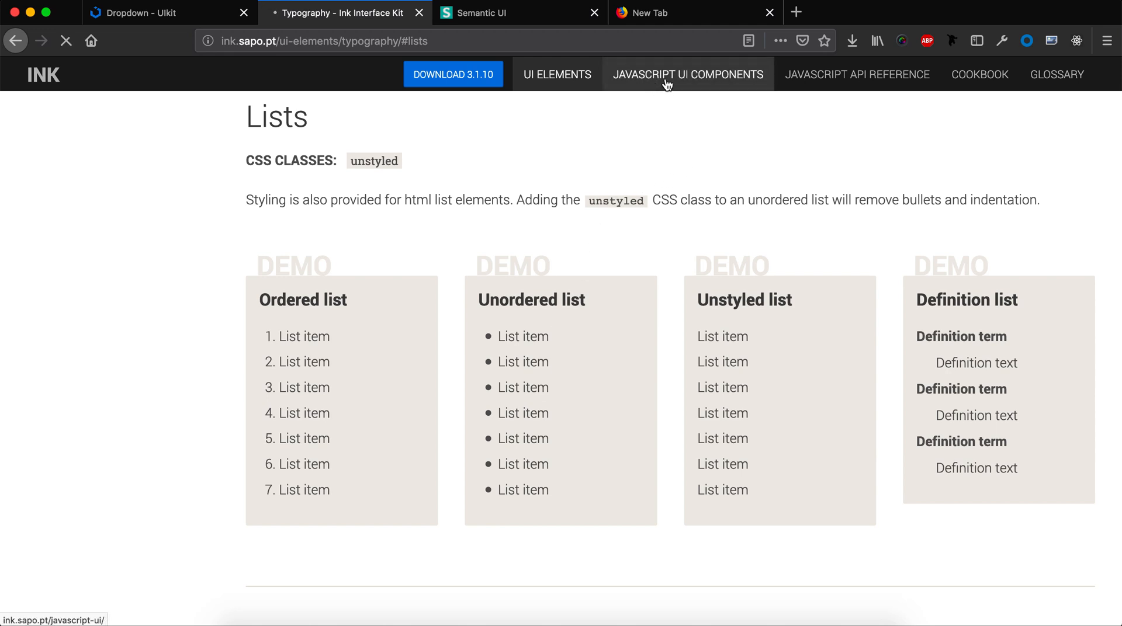
Scroll to the Modal section and try the simple example modal demo
left_click(688, 74)
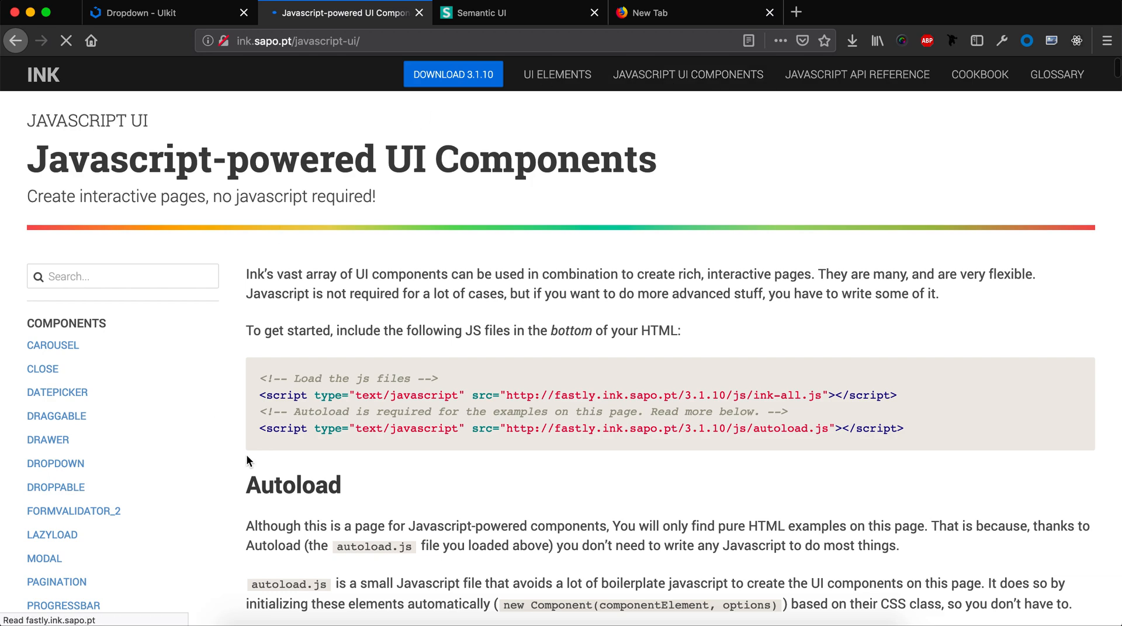
scroll("down", 3)
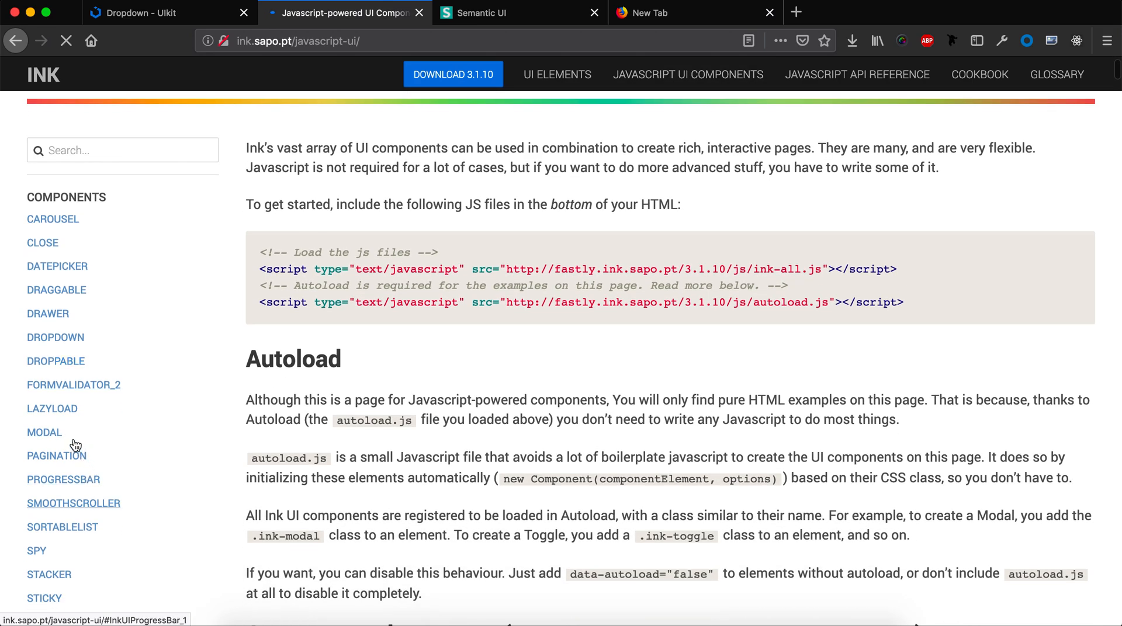
scroll("down", 3)
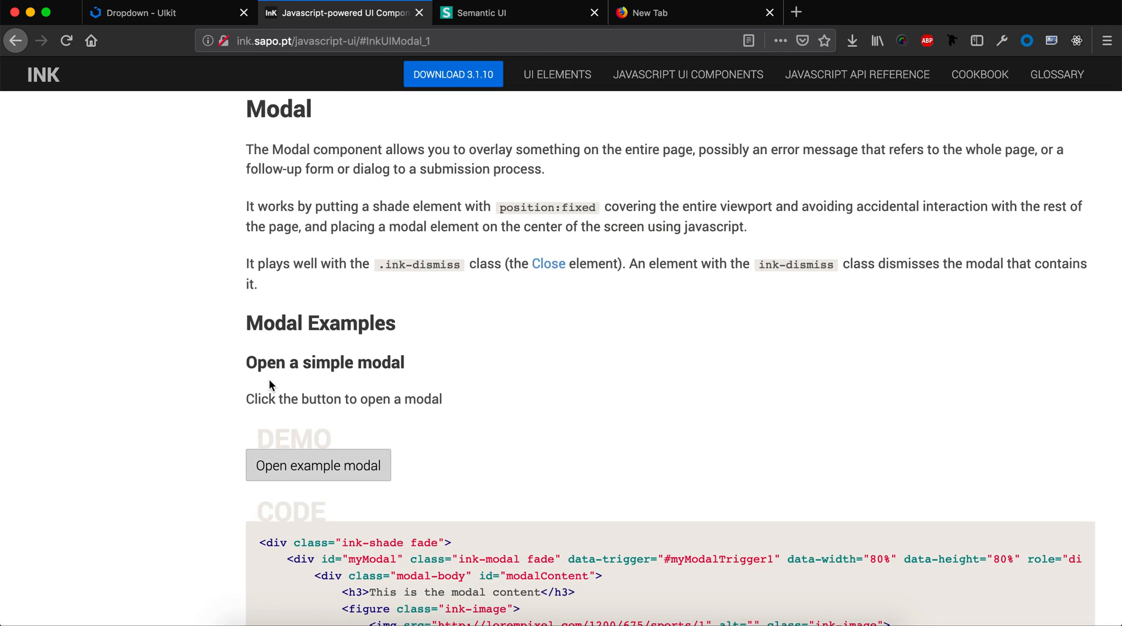
scroll("down", 3)
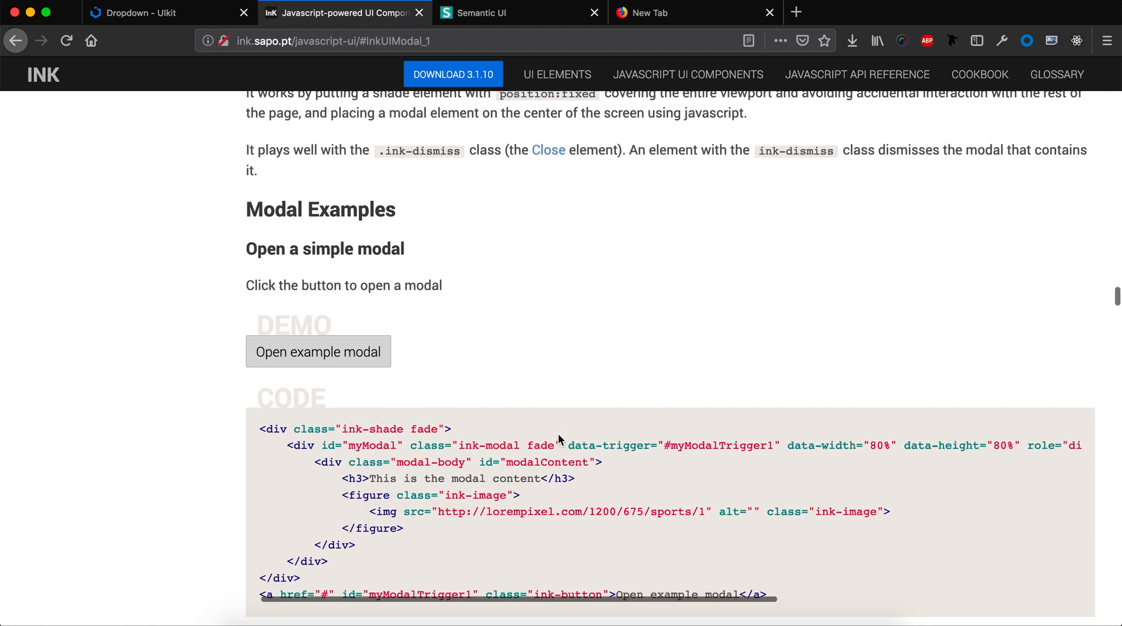
mouse_move(364, 373)
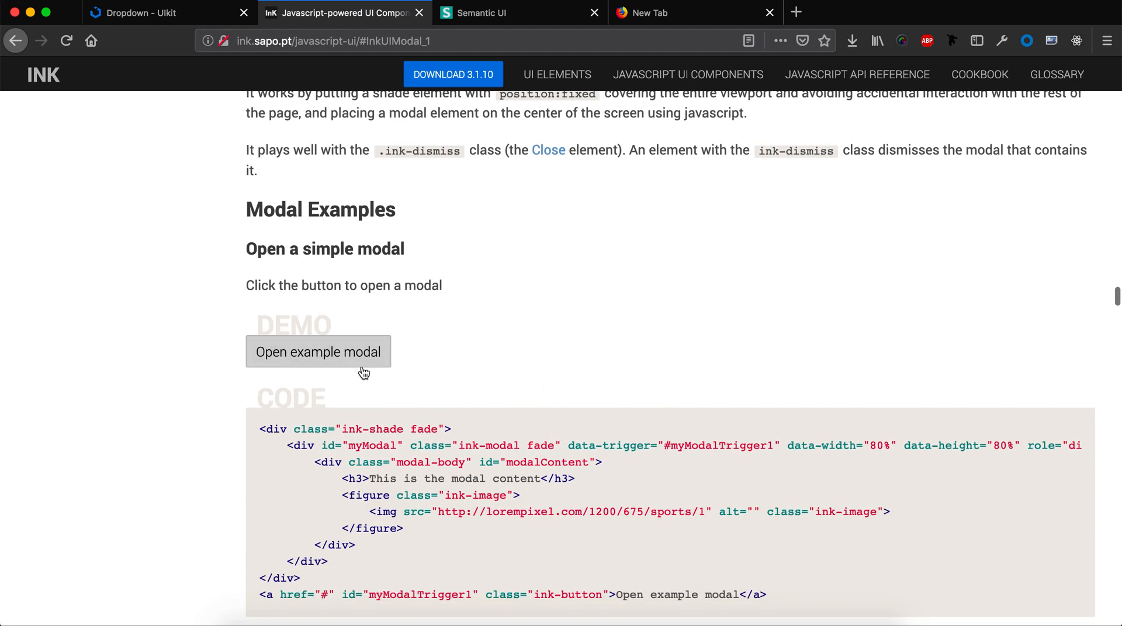
left_click(318, 351)
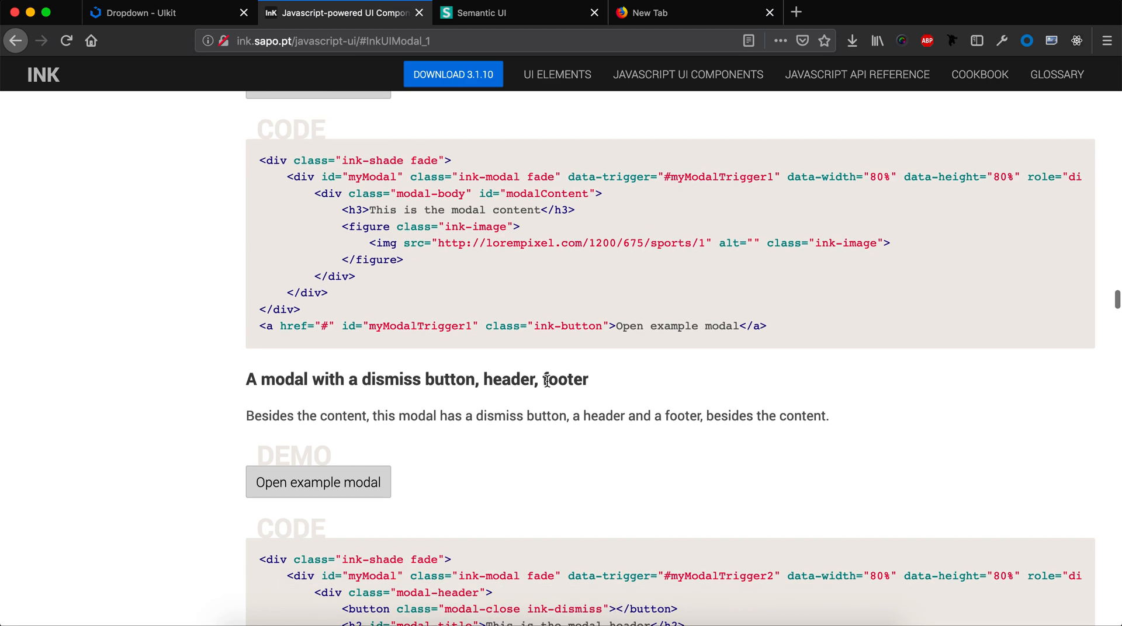
scroll("down", 3)
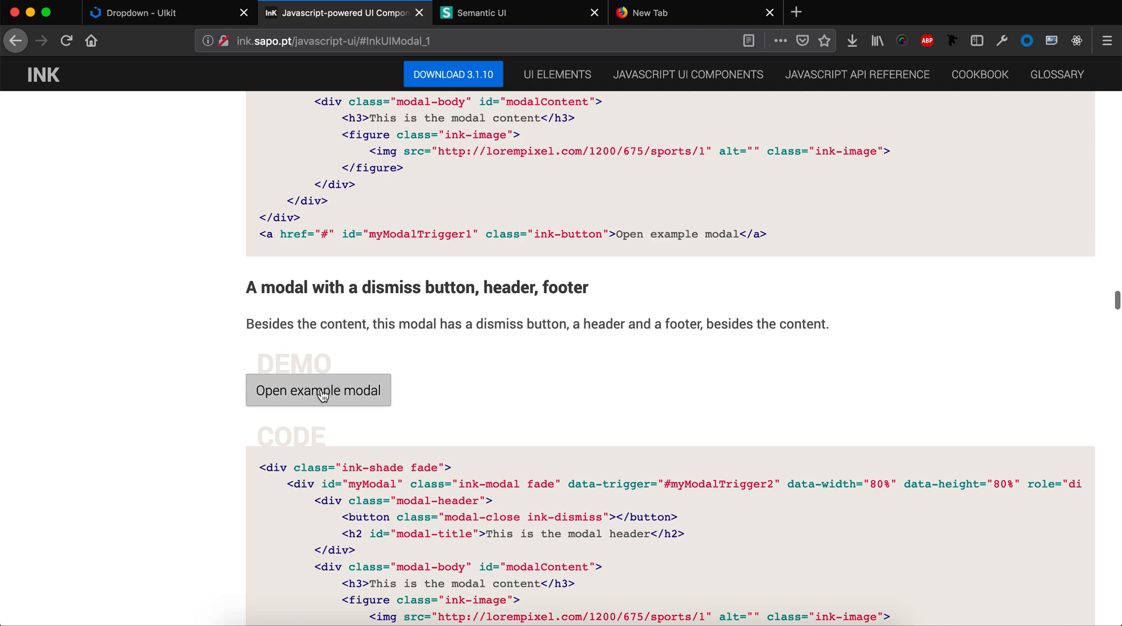
Open and dismiss the modal with header and footer, then scroll toward Autoload
left_click(318, 391)
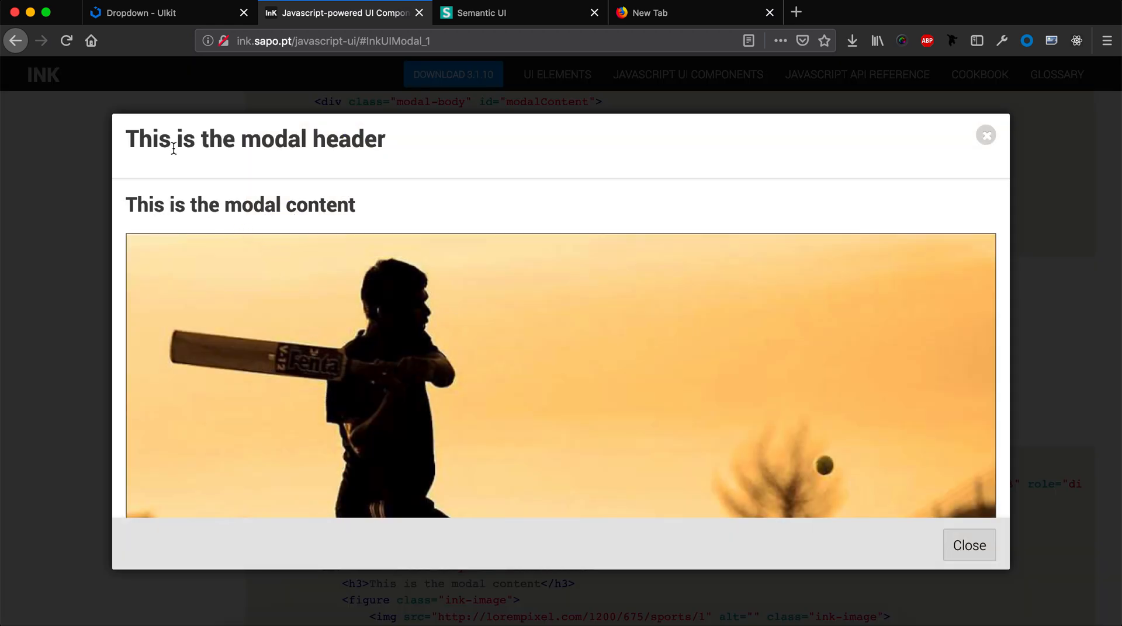
mouse_move(991, 549)
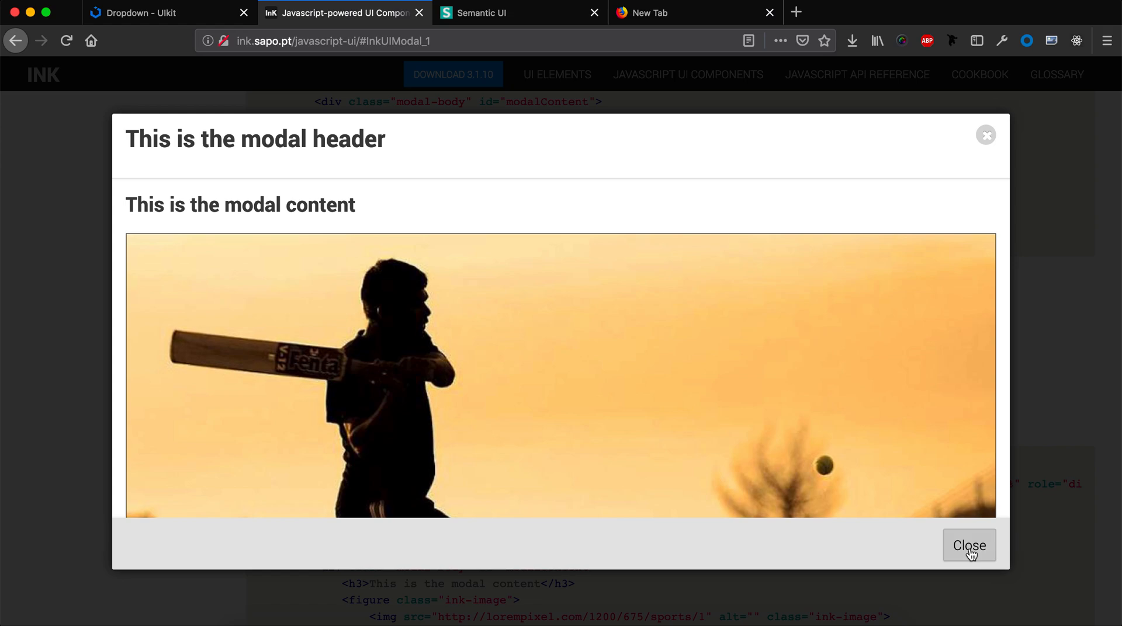
left_click(969, 545)
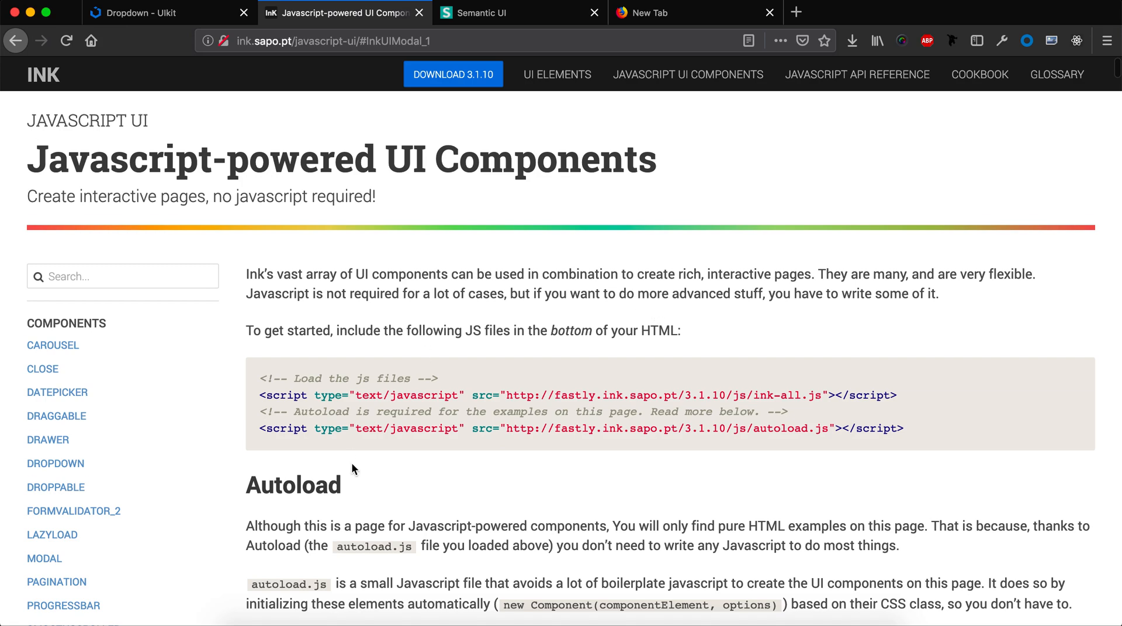
scroll("down", 3)
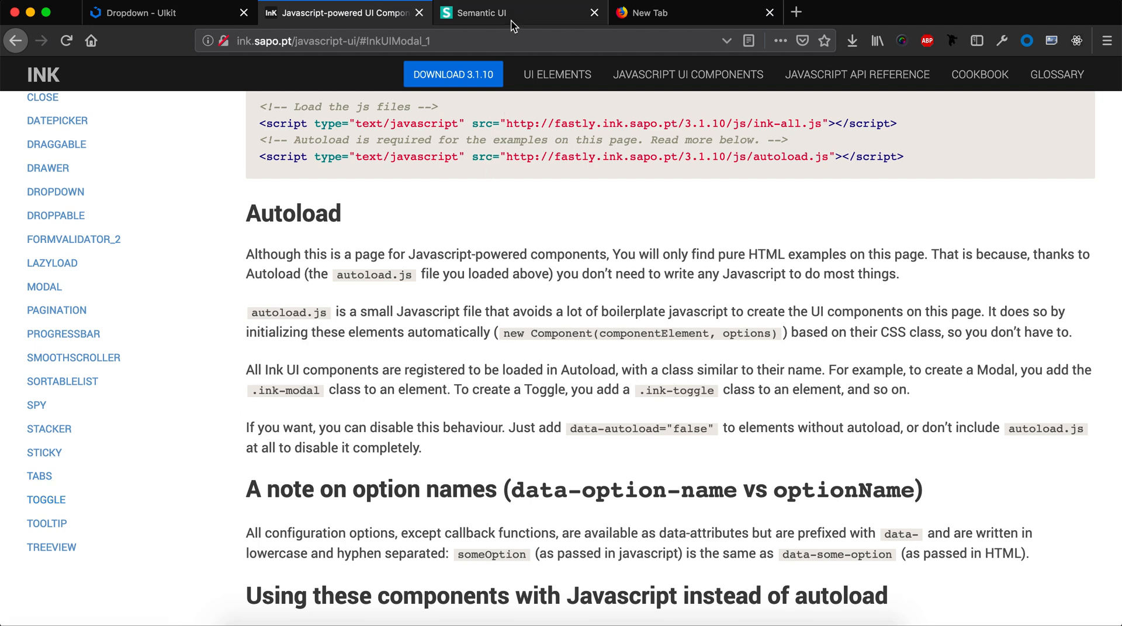
Switch to the Semantic UI site and open its Get Started guide
left_click(520, 13)
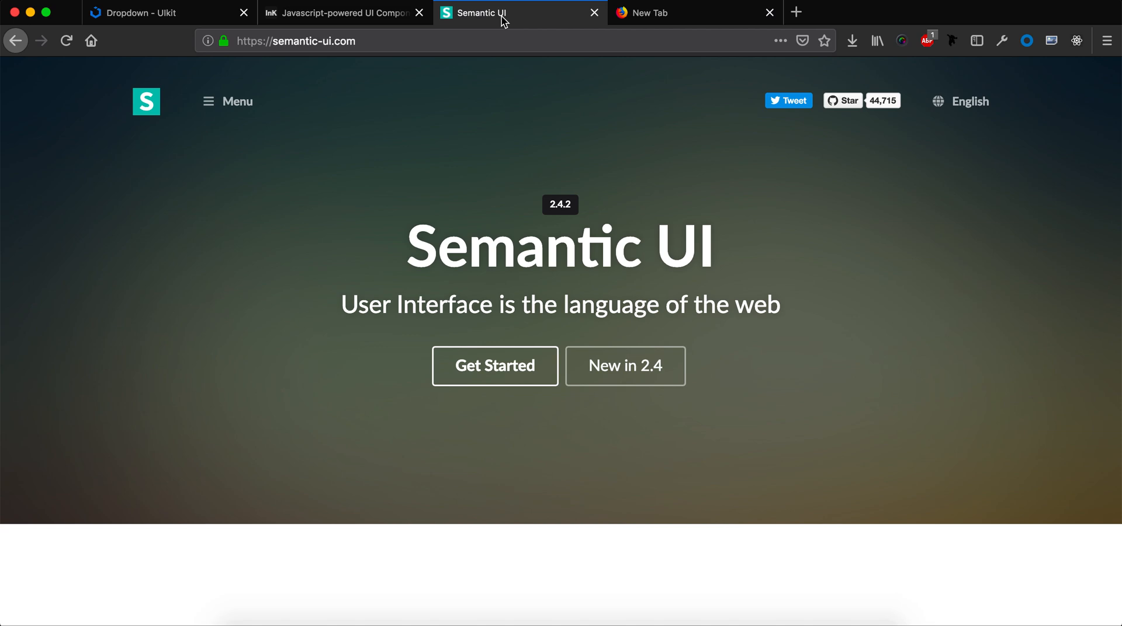
mouse_move(494, 366)
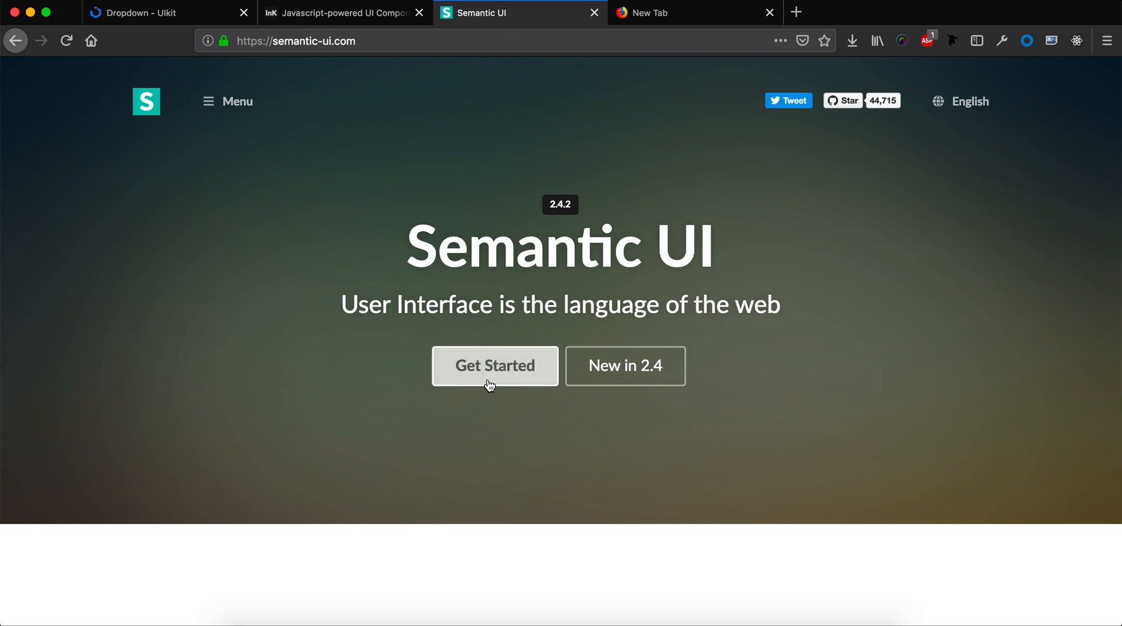
left_click(494, 366)
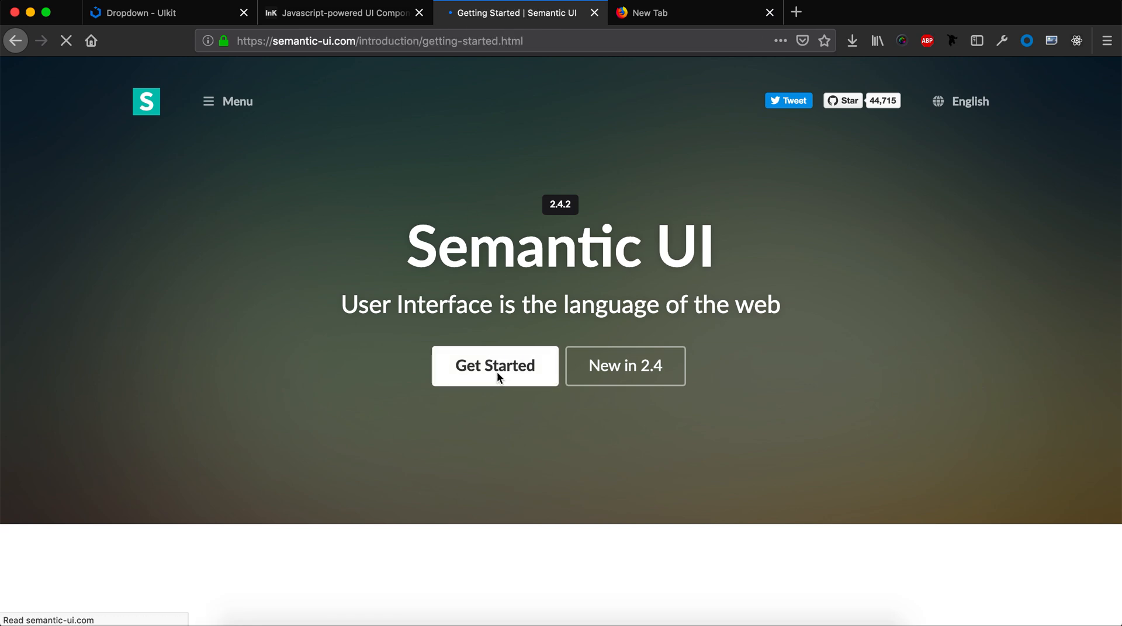
left_click(494, 366)
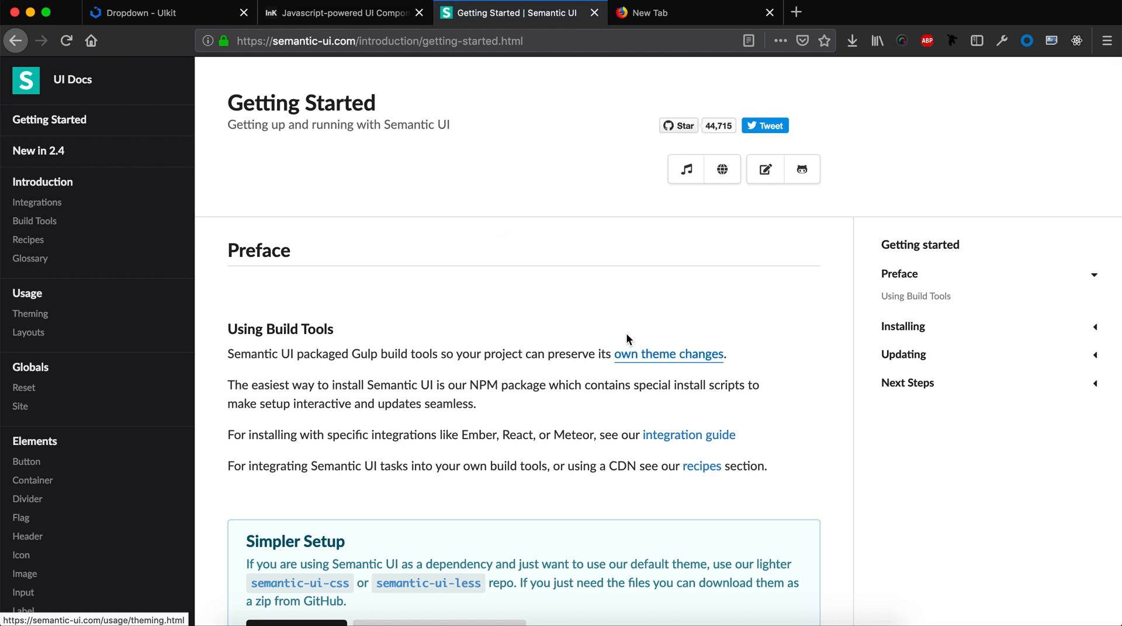
left_click(902, 327)
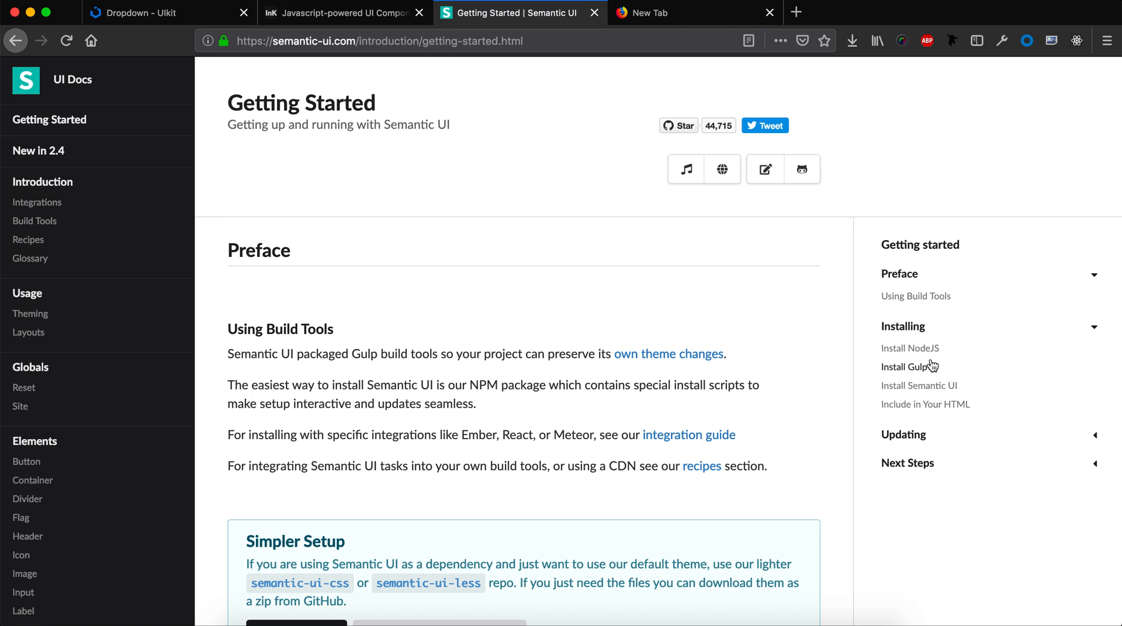
mouse_move(787, 339)
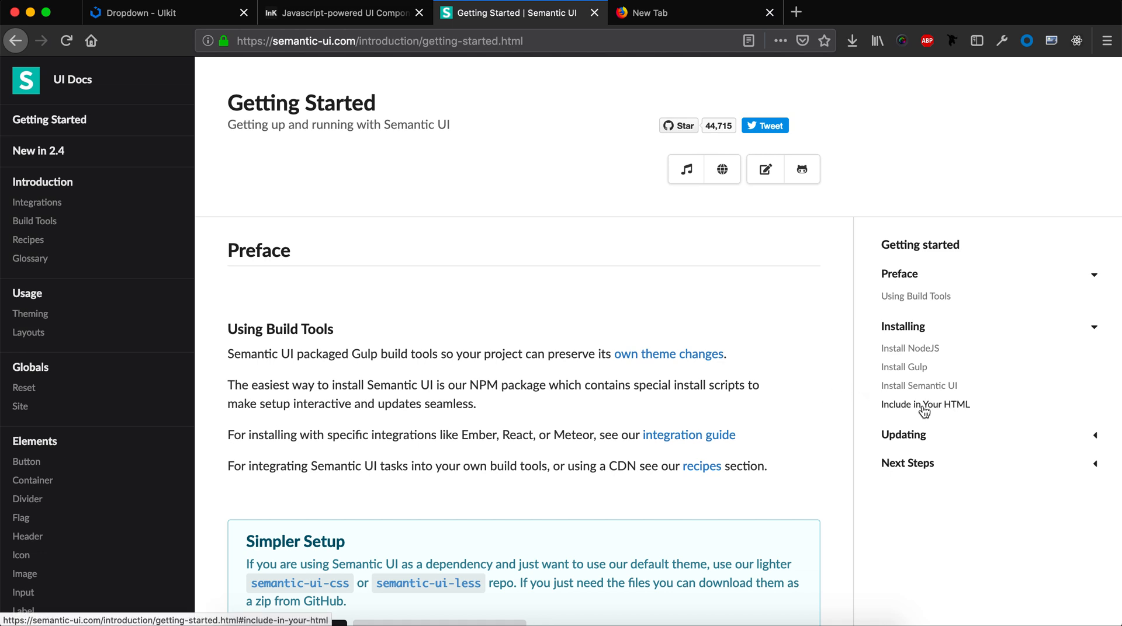
mouse_move(920, 411)
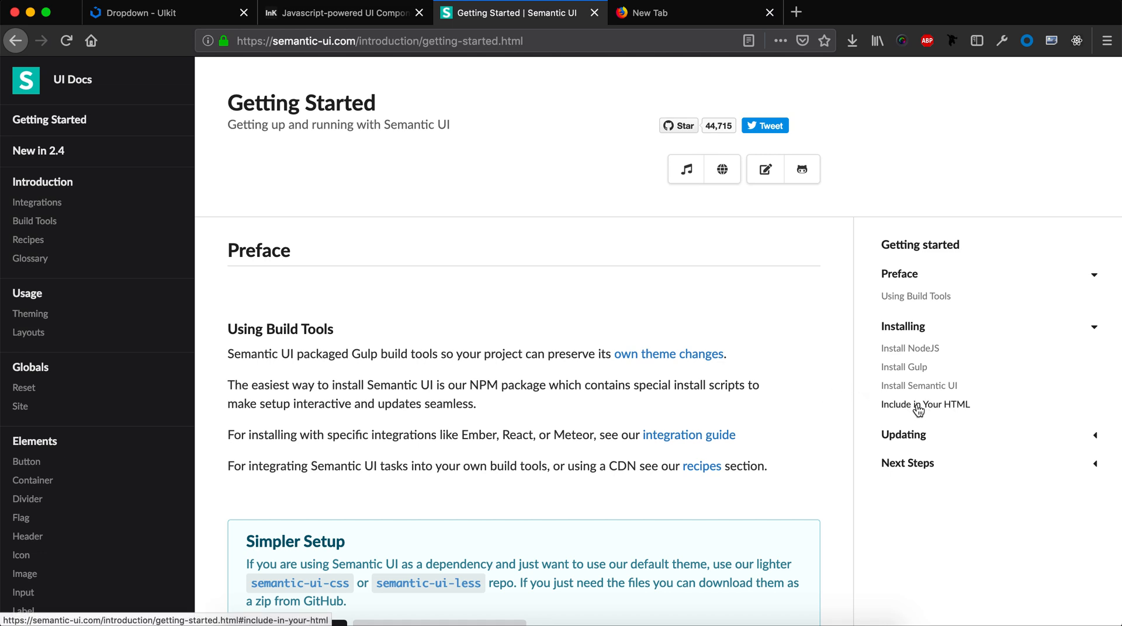
mouse_move(914, 409)
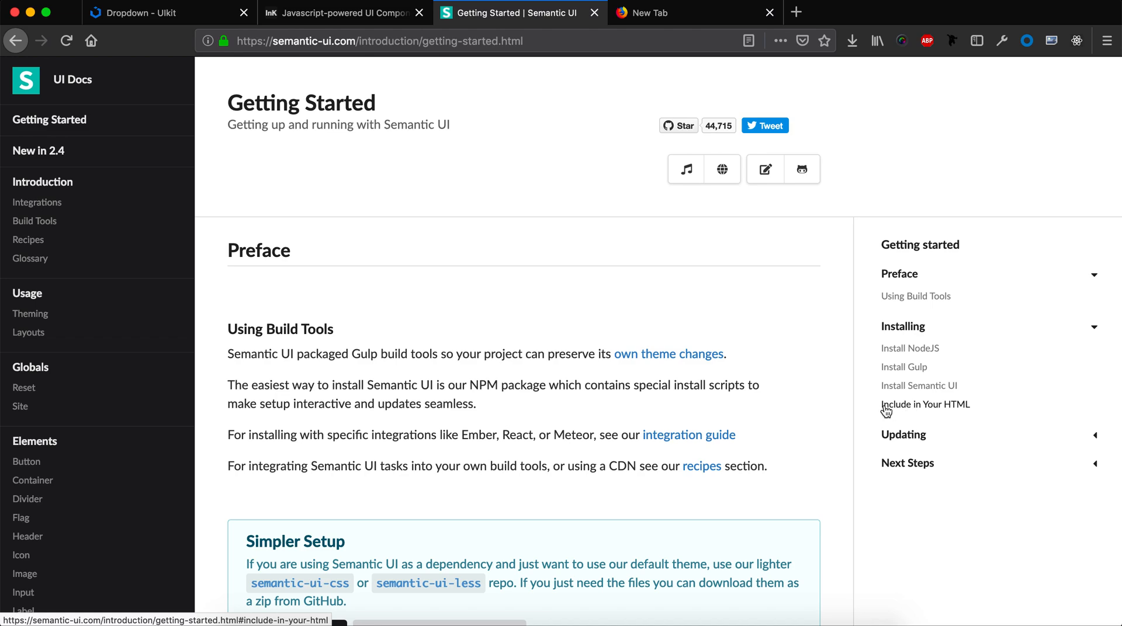
left_click(924, 404)
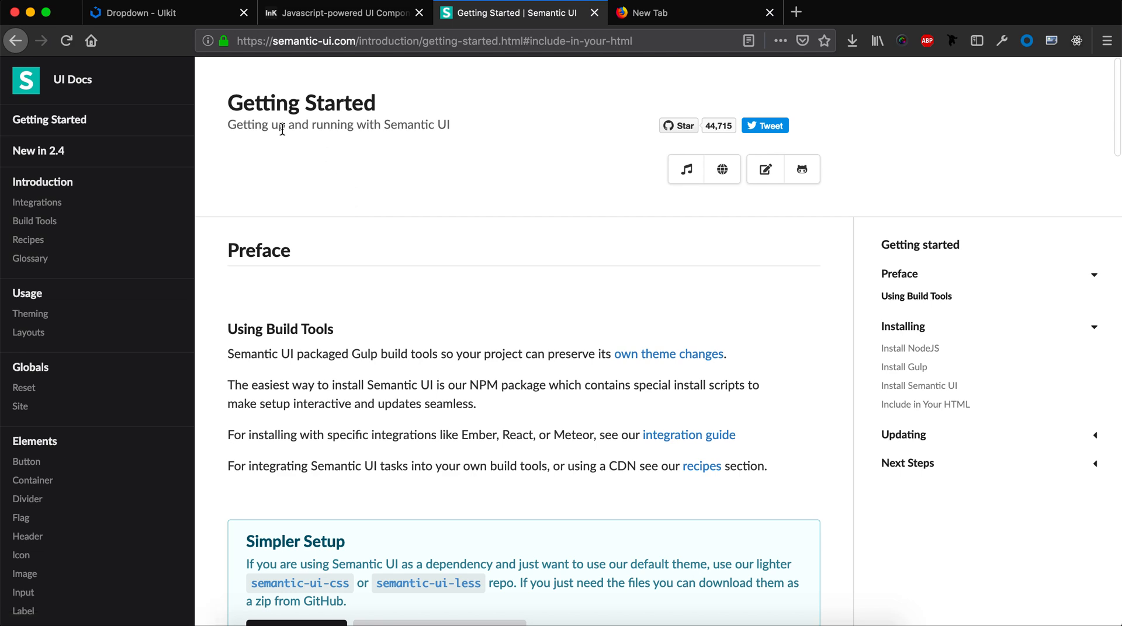
left_click(49, 120)
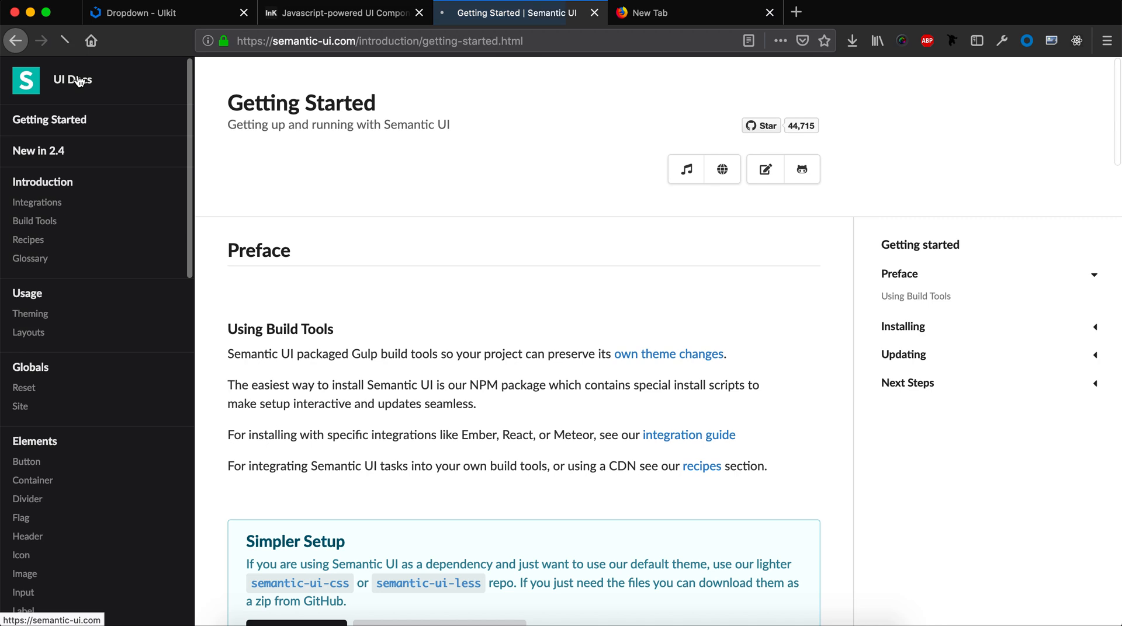
left_click(26, 80)
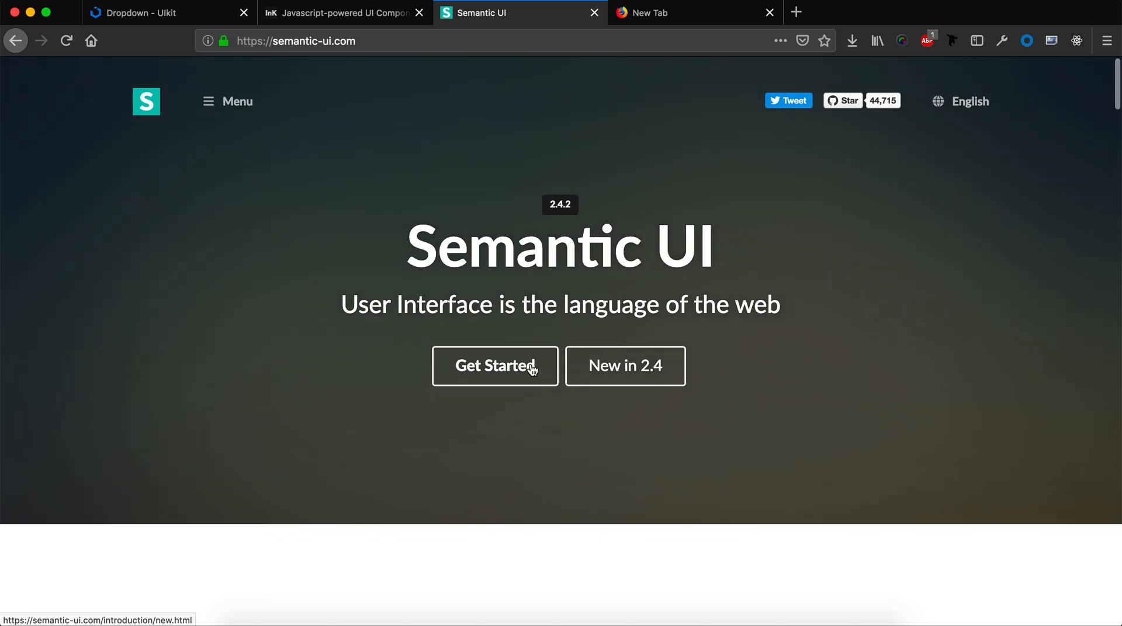
left_click(494, 366)
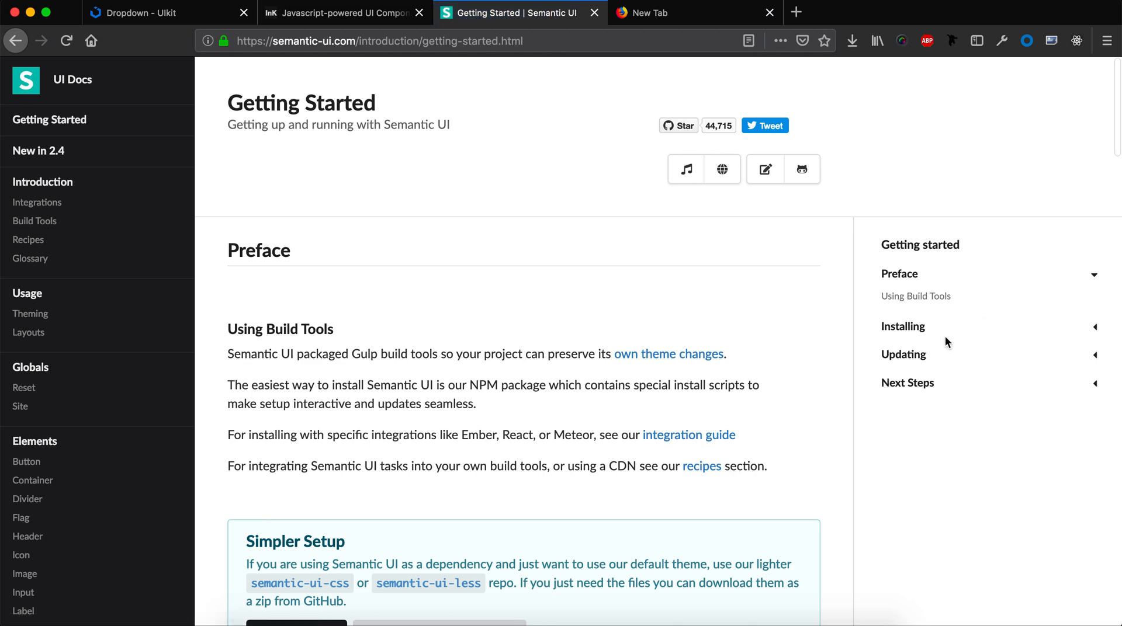
Select the Include in Your HTML snippet with Semantic UI CSS, jQuery and script tags
scroll("down", 3)
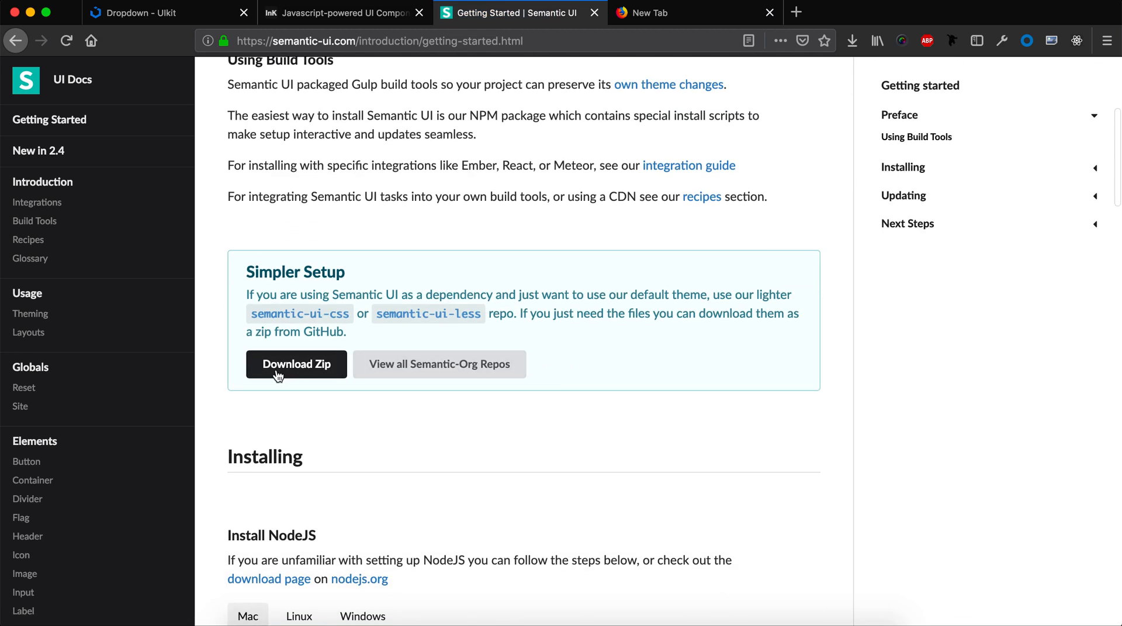
mouse_move(296, 365)
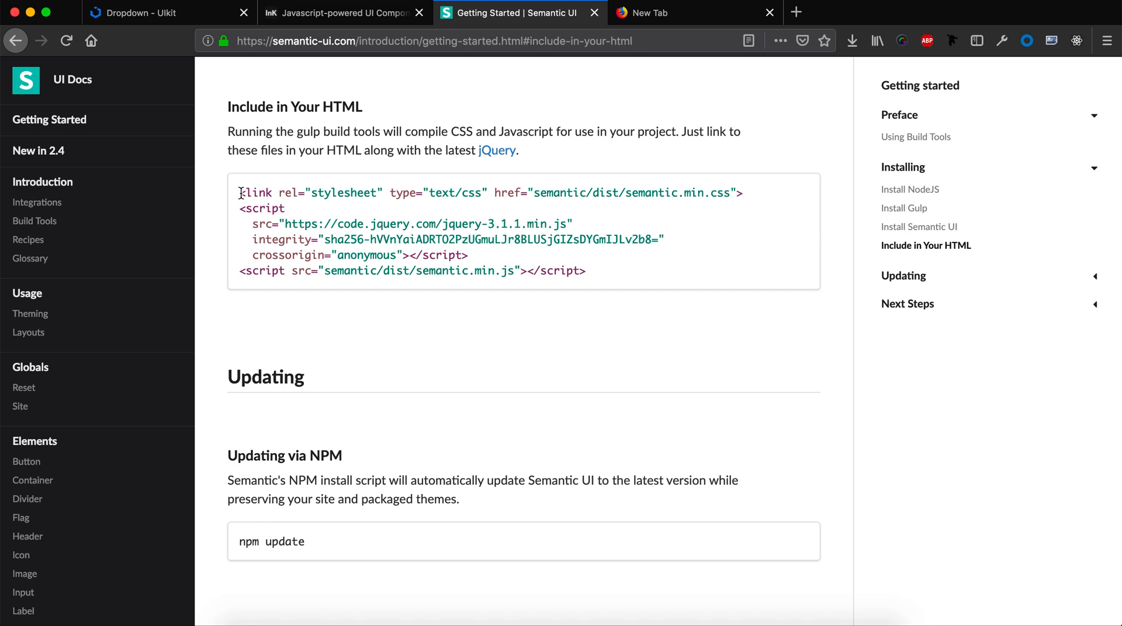
left_click_drag(240, 193, 610, 279)
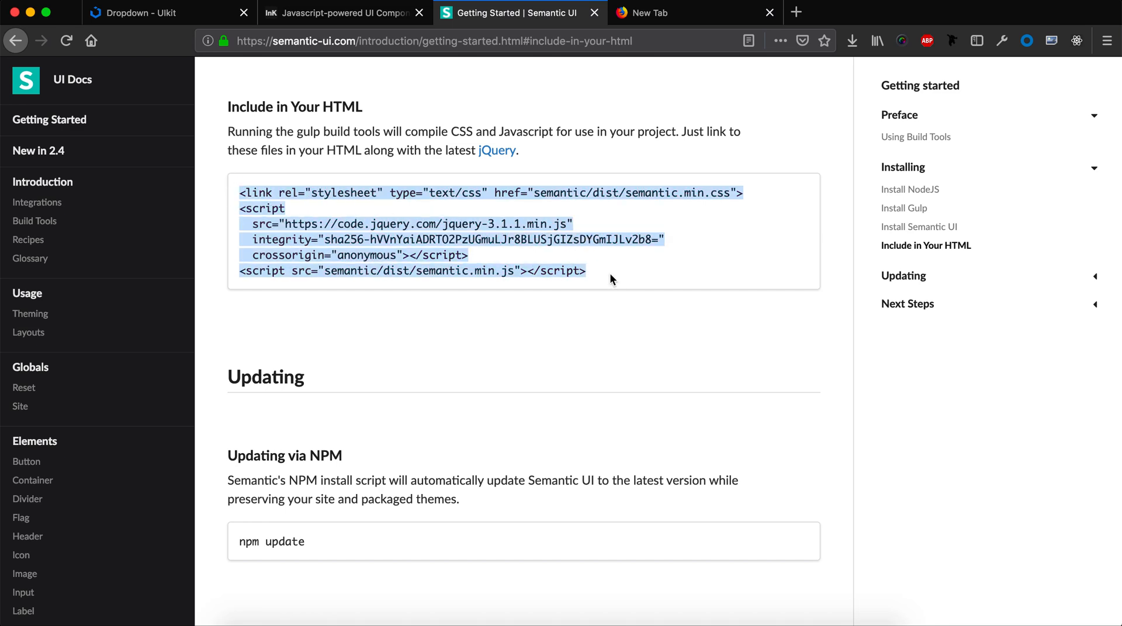
scroll("down", 3)
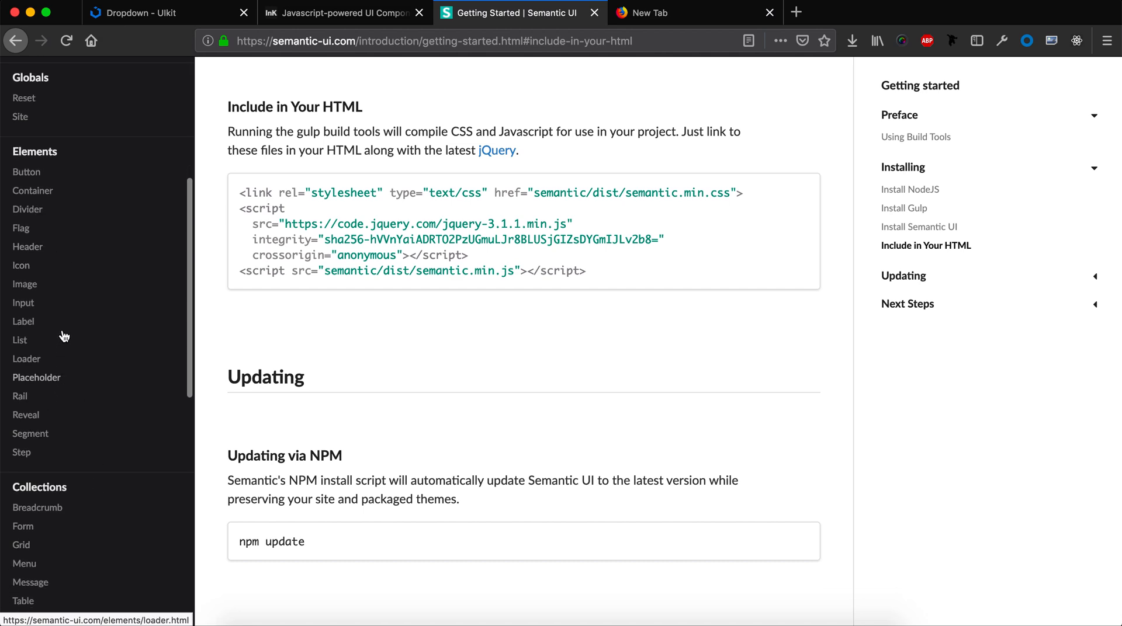
scroll("down", 3)
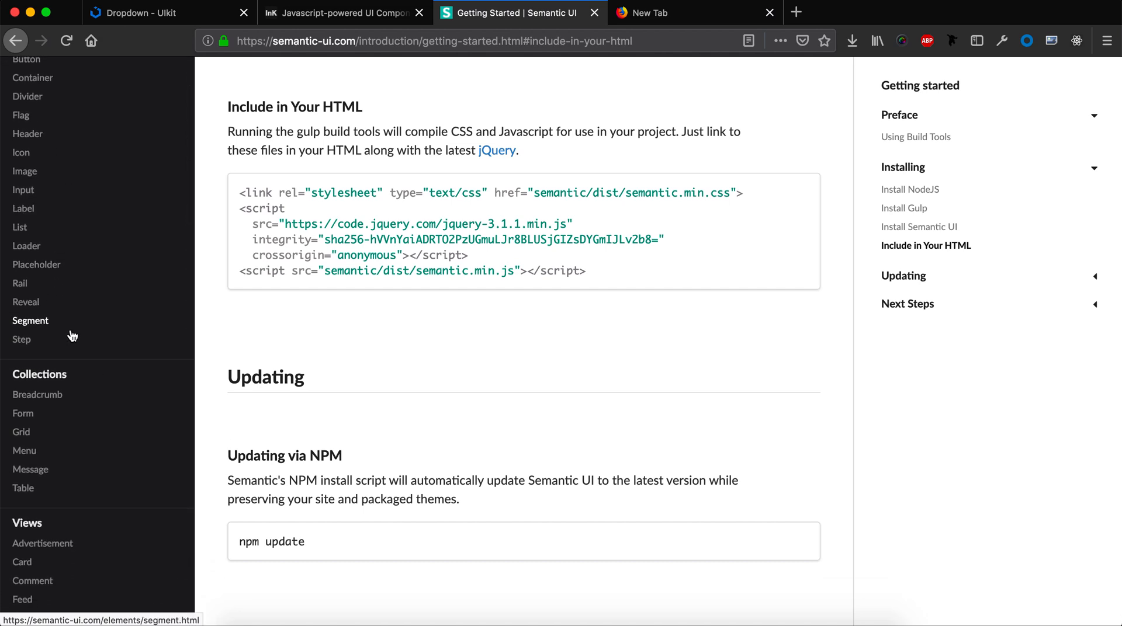
scroll("down", 3)
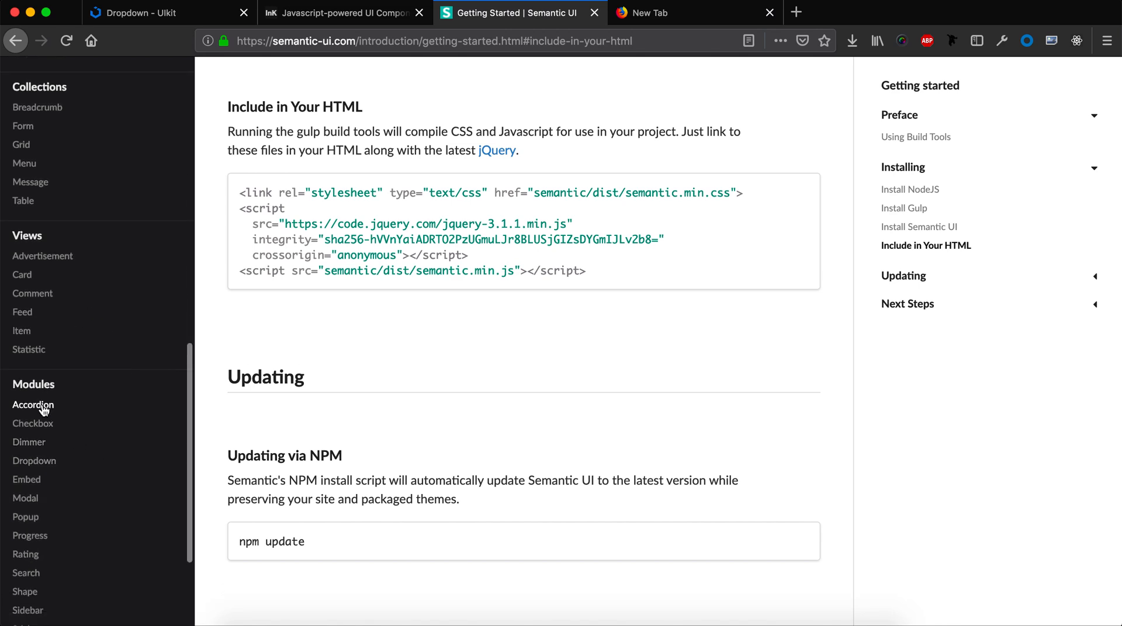
Open Semantic UI's Accordion module docs and reveal the Styled accordion example's HTML source
left_click(33, 405)
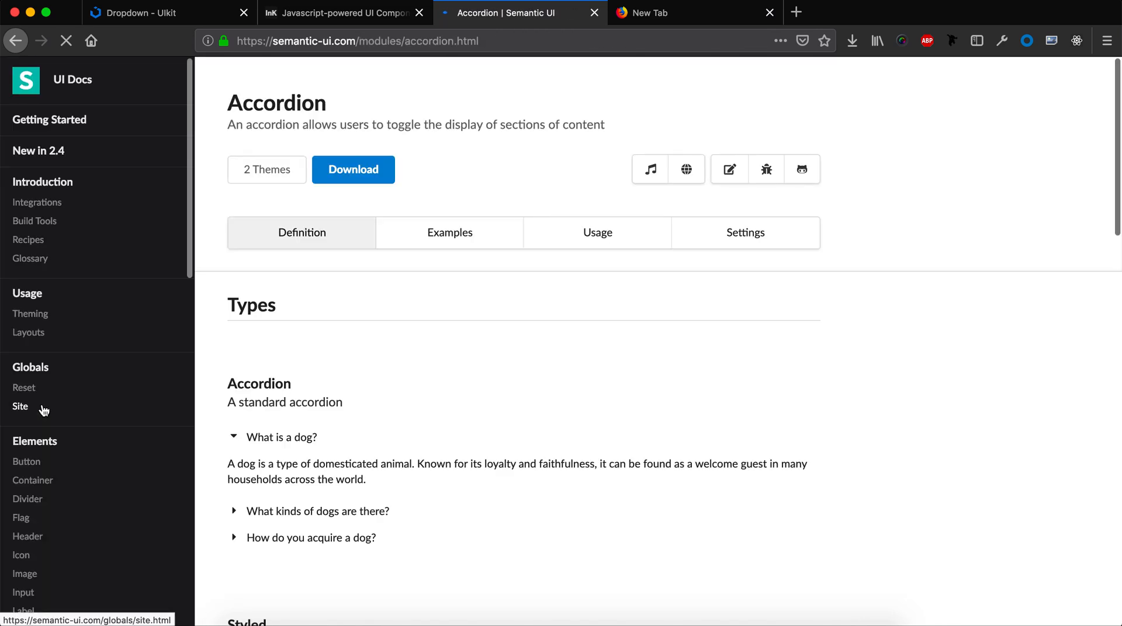
scroll("down", 3)
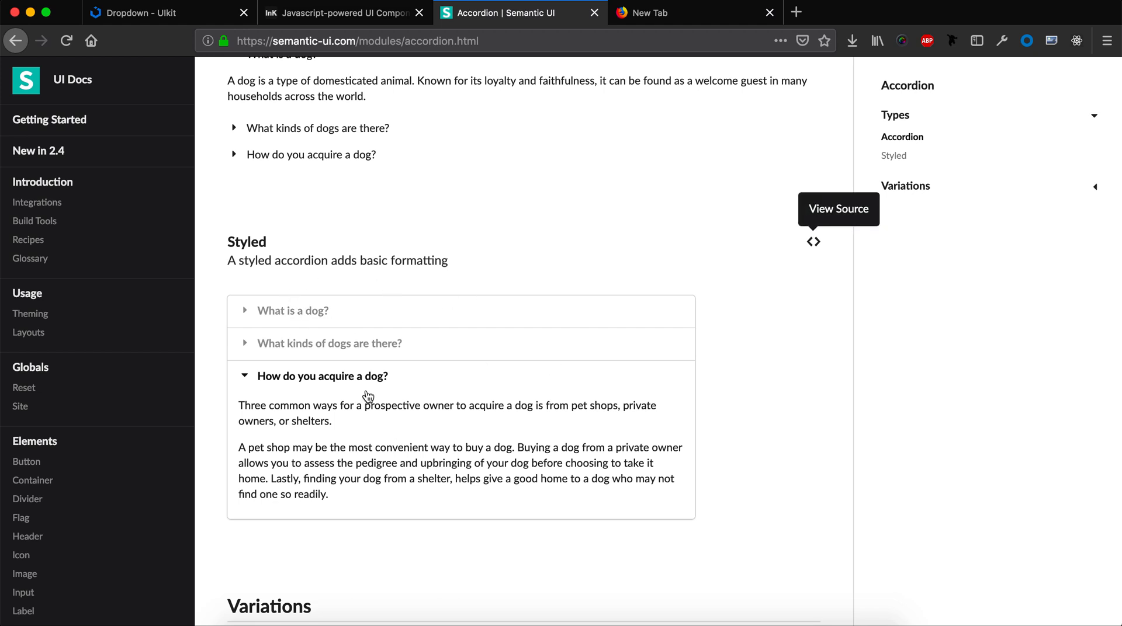
left_click(814, 241)
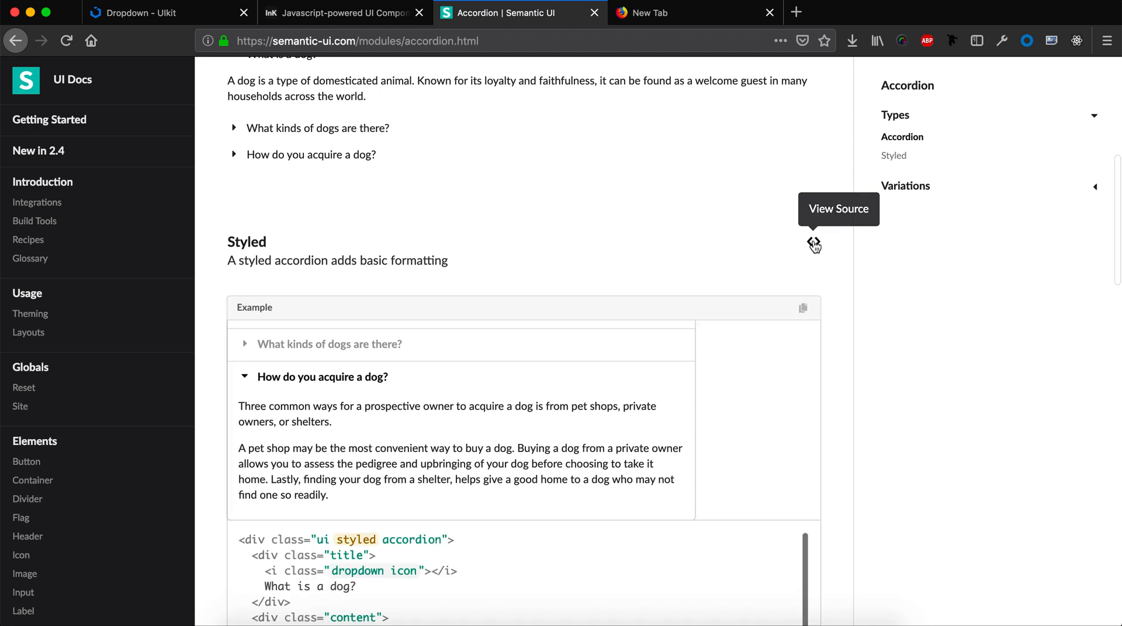
scroll("down", 3)
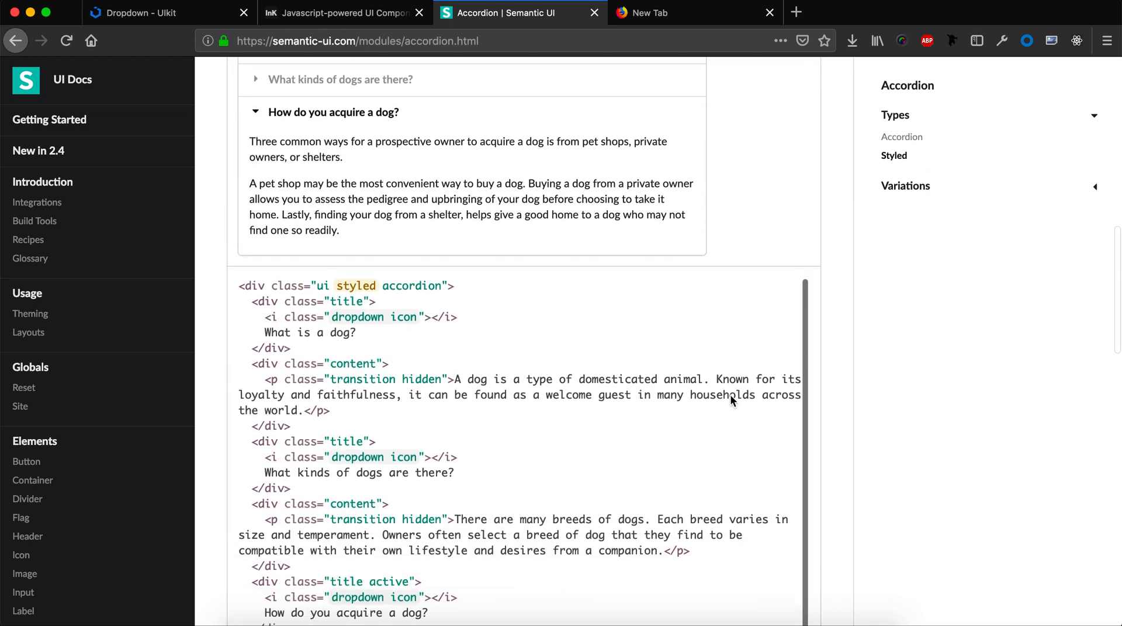